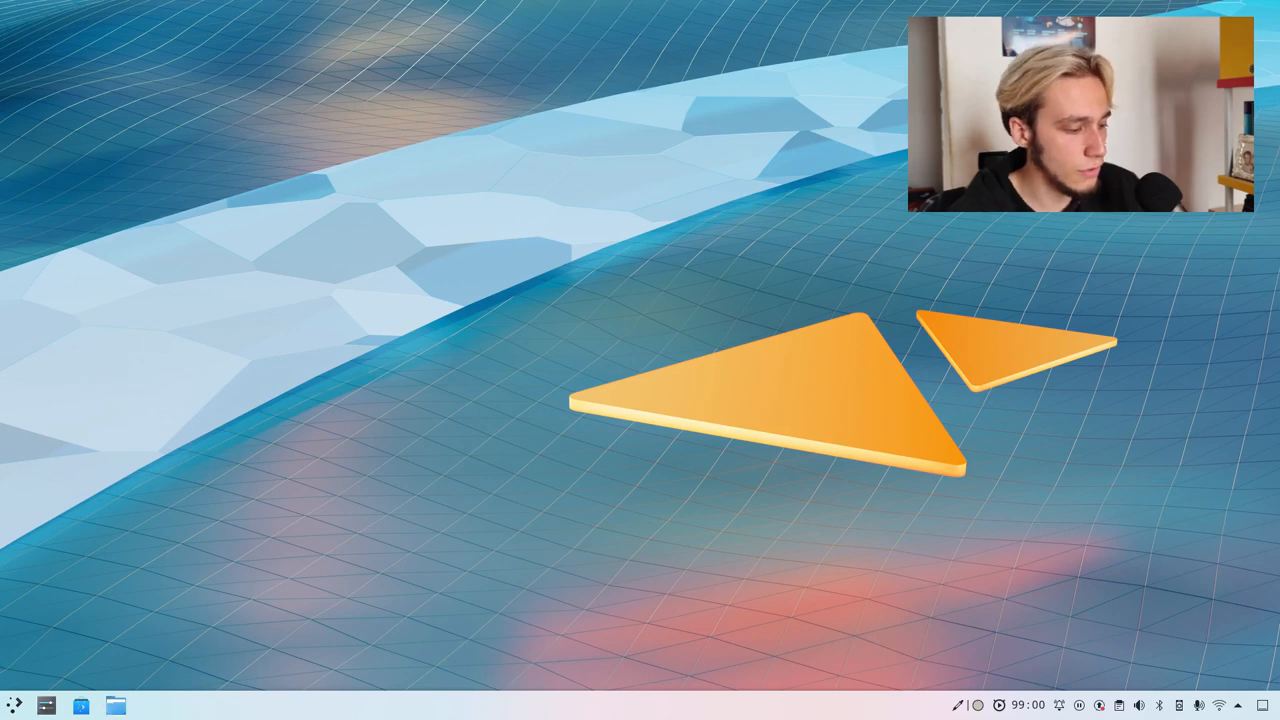
mouse_move(12, 704)
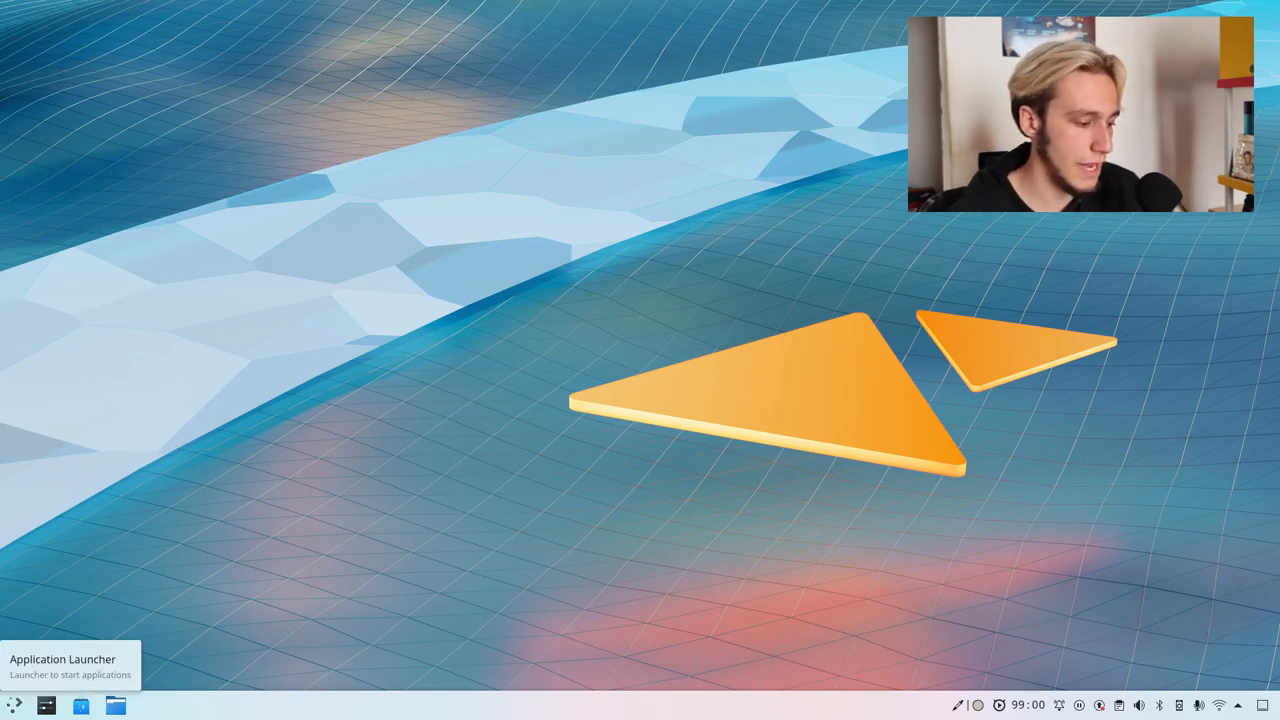
Open Dolphin, peek into frameworks/plasma-framework, then browse src > kde > workspace
click(14, 704)
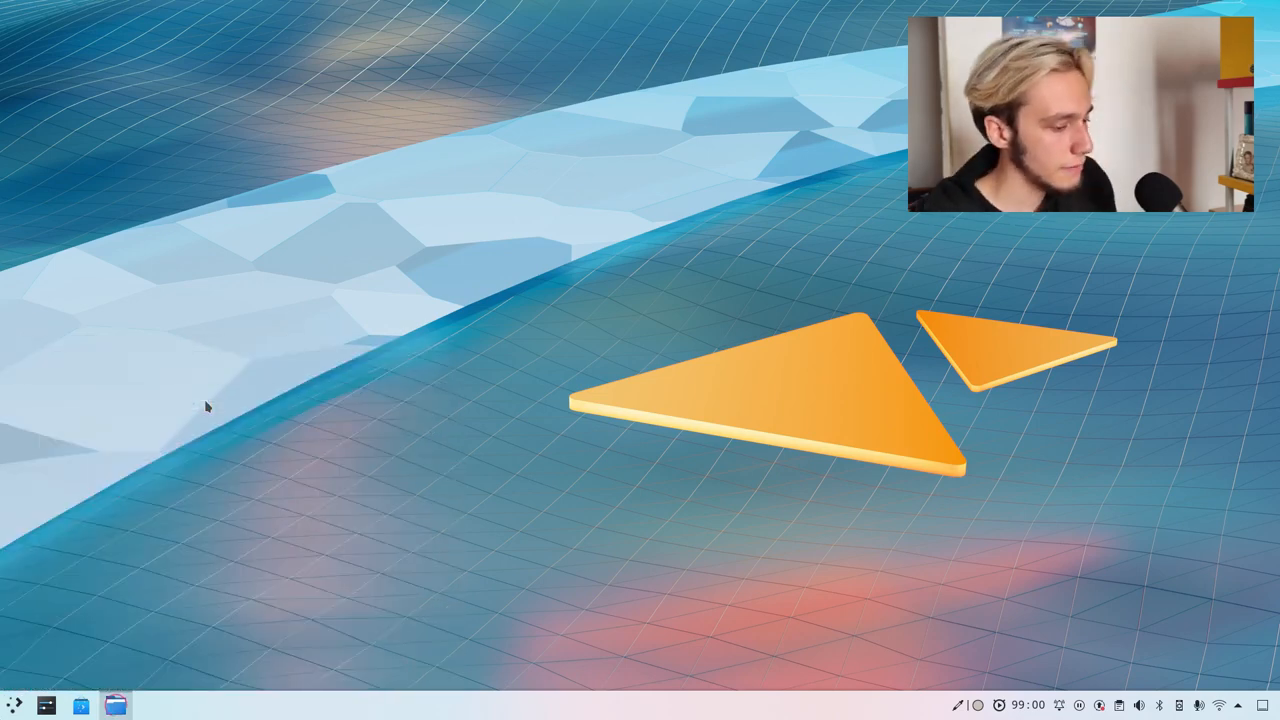
click(116, 704)
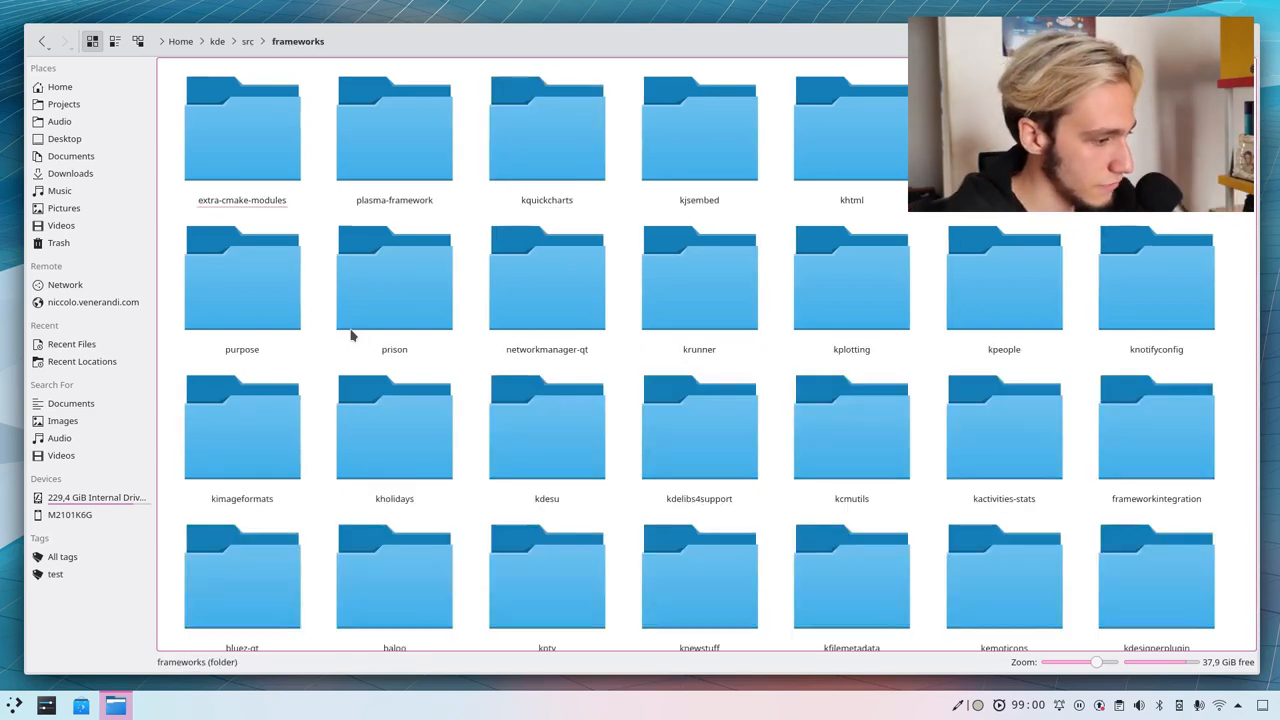
click(394, 128)
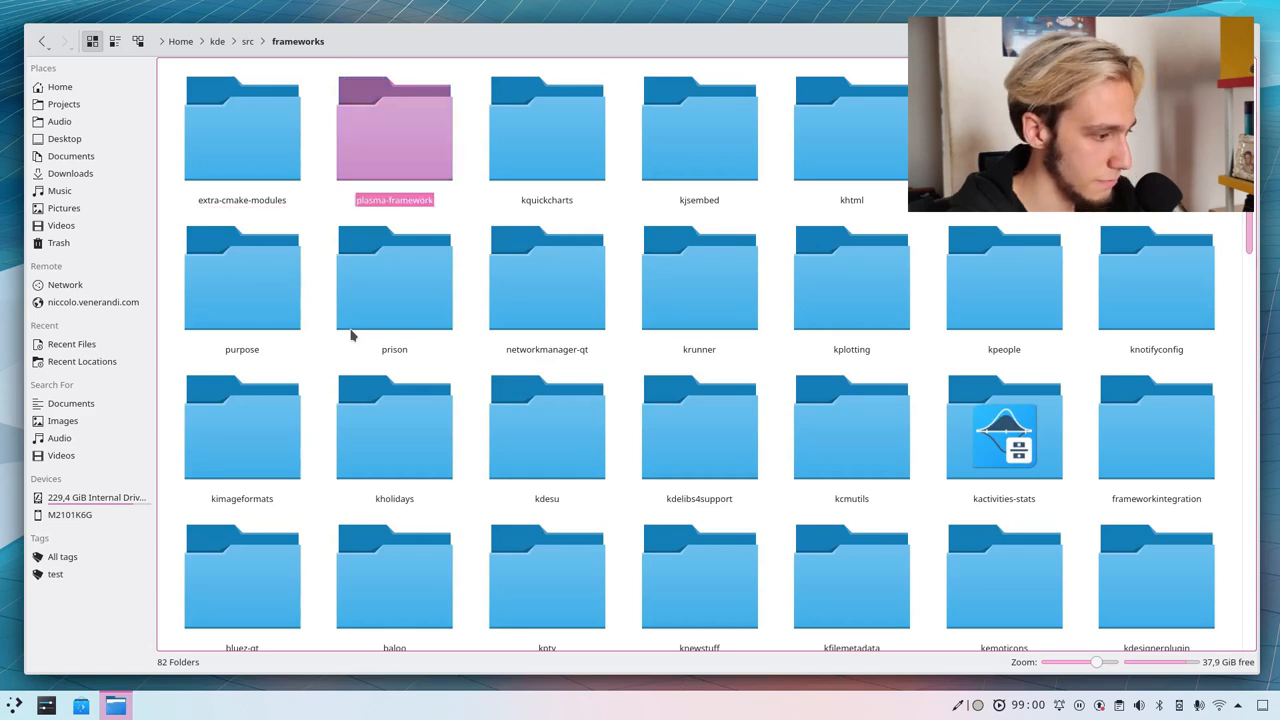
double_click(394, 128)
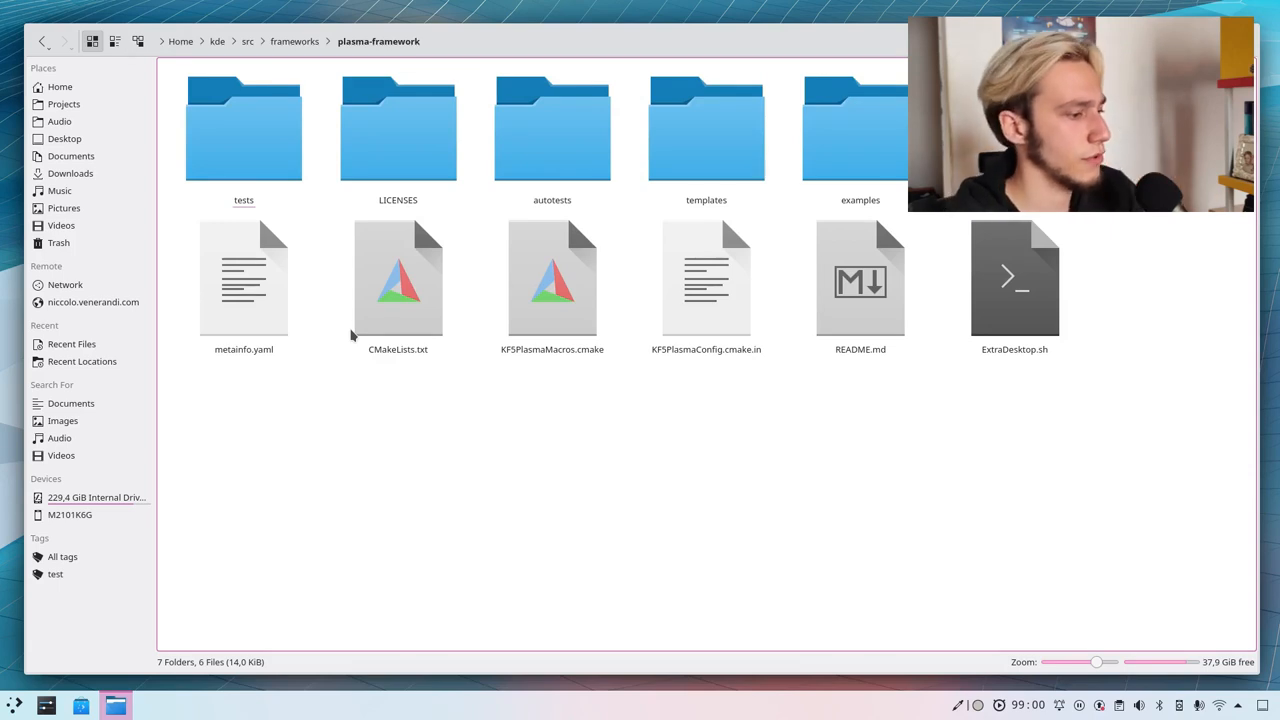
click(248, 40)
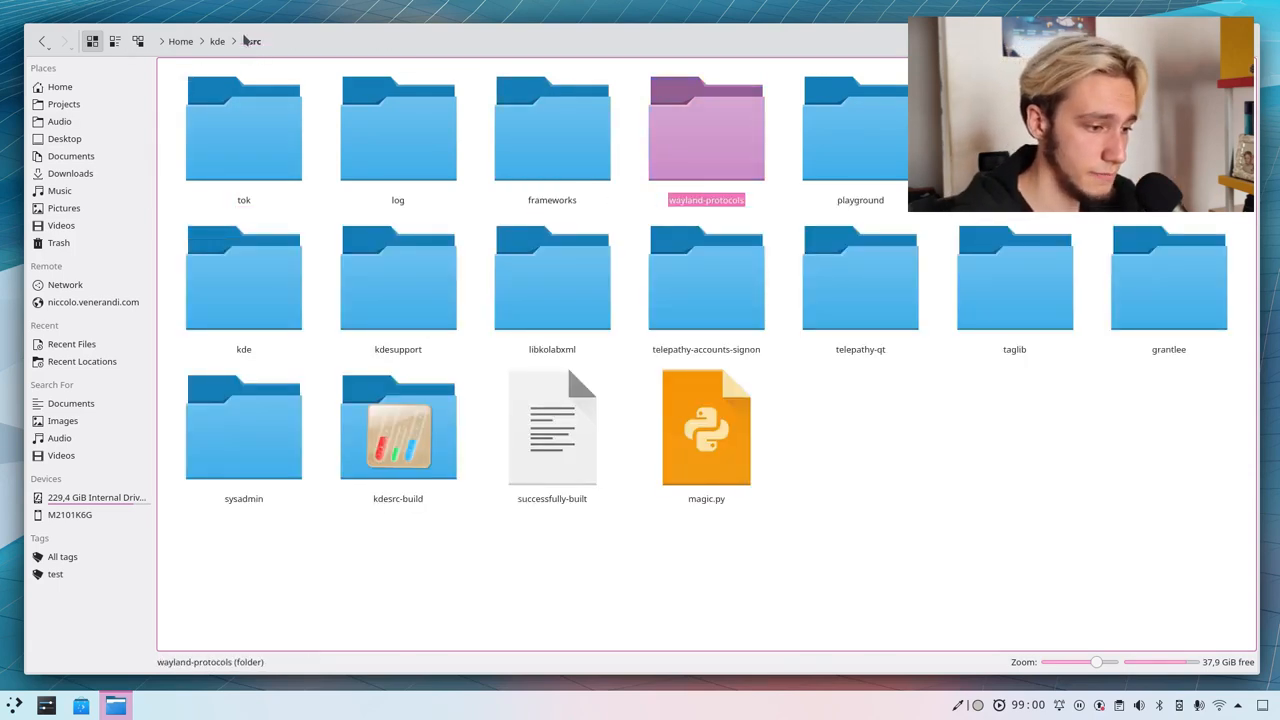
click(1016, 280)
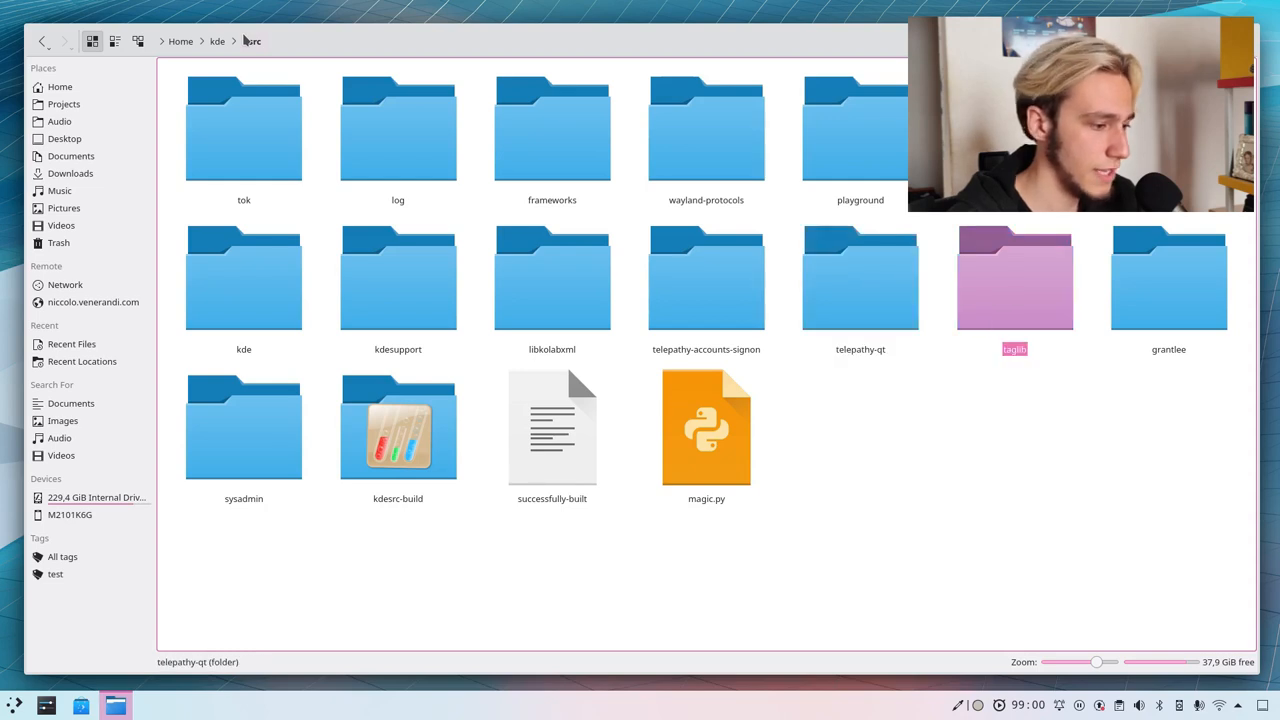
click(244, 278)
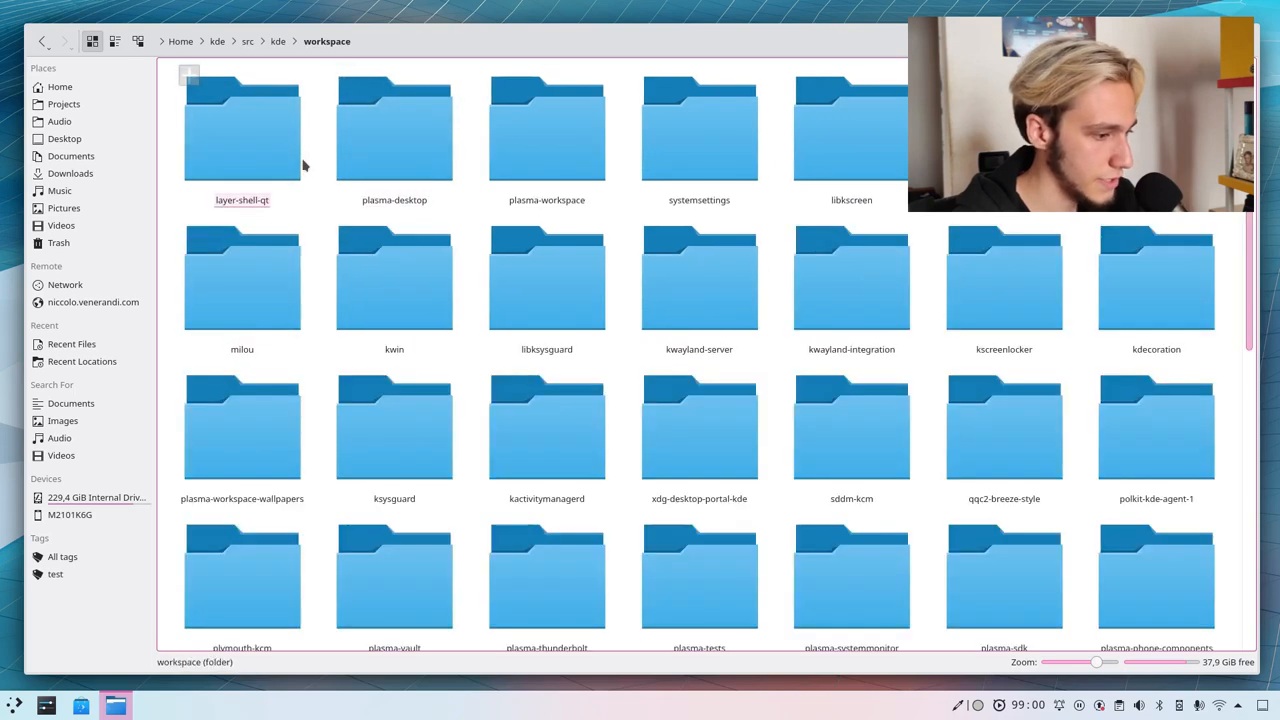
Open plasma-workspace's shell folder and open panelview.cpp
double_click(548, 130)
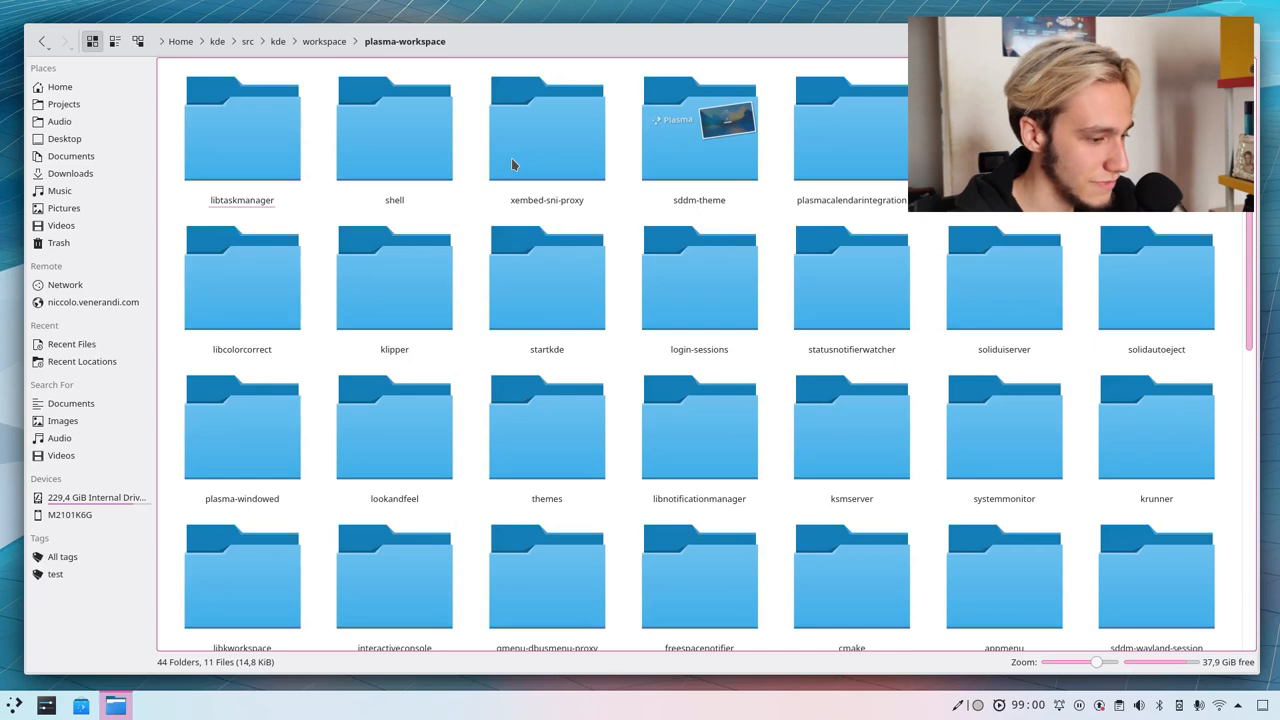
click(394, 128)
text(pane)
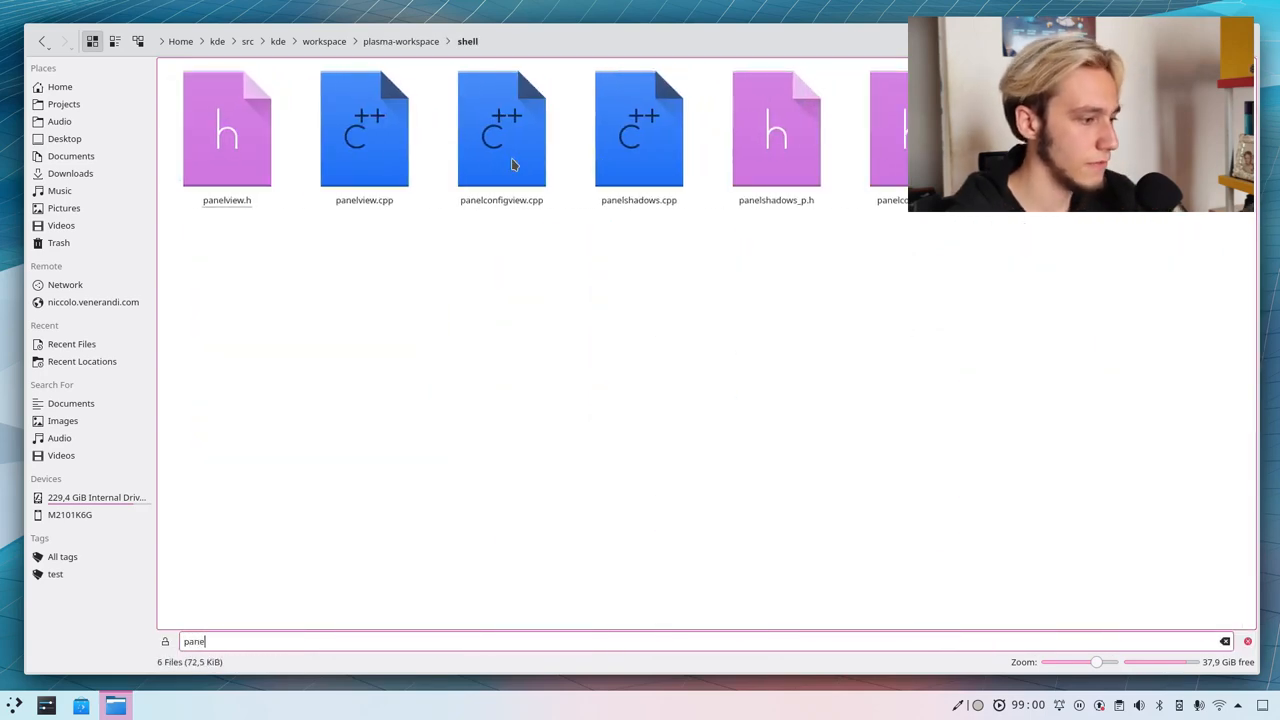
click(364, 128)
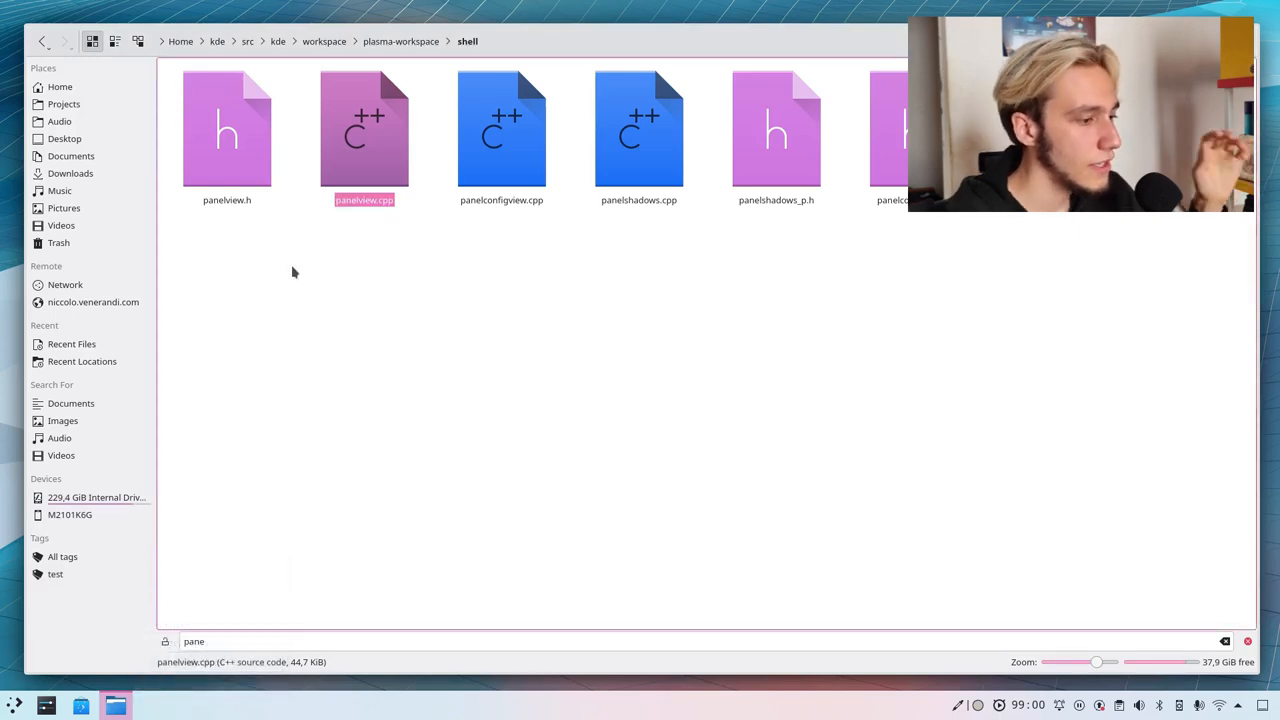
double_click(364, 128)
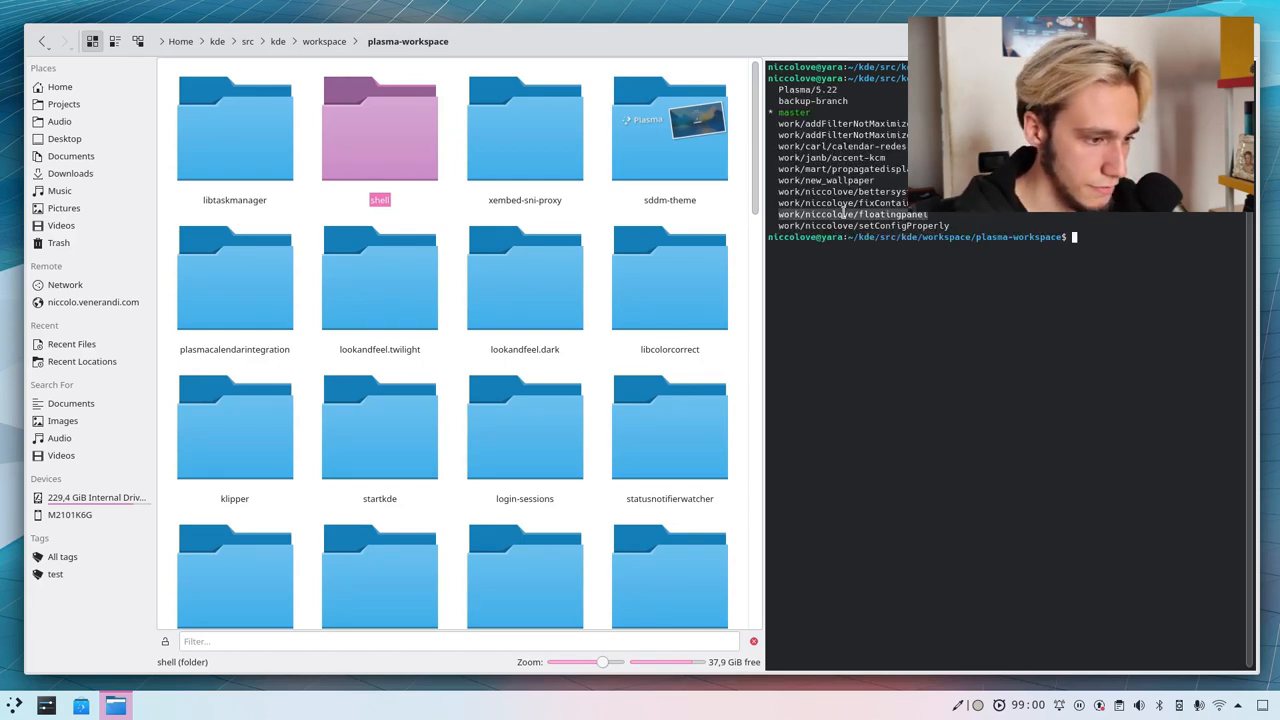
Check out work/niccolove/floatingpanel and show its commit log with git log
key(ctrl+r)
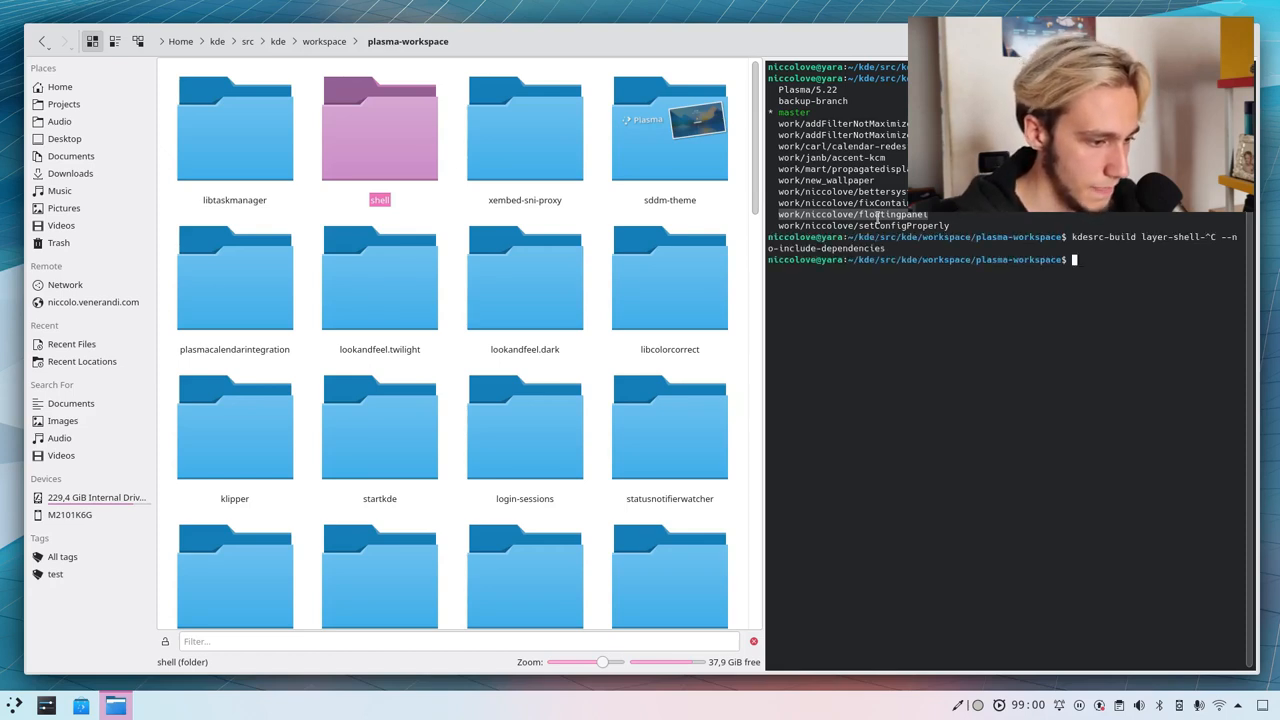
key(ctrl+r)
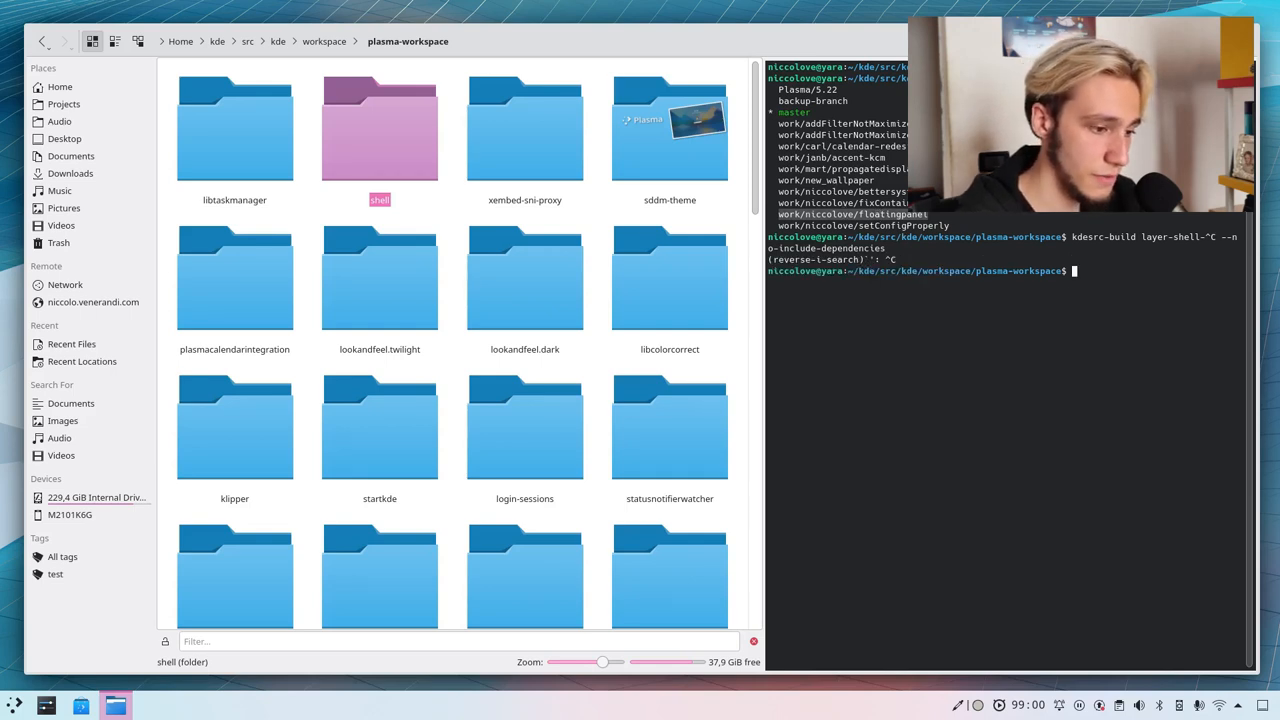
text(git)
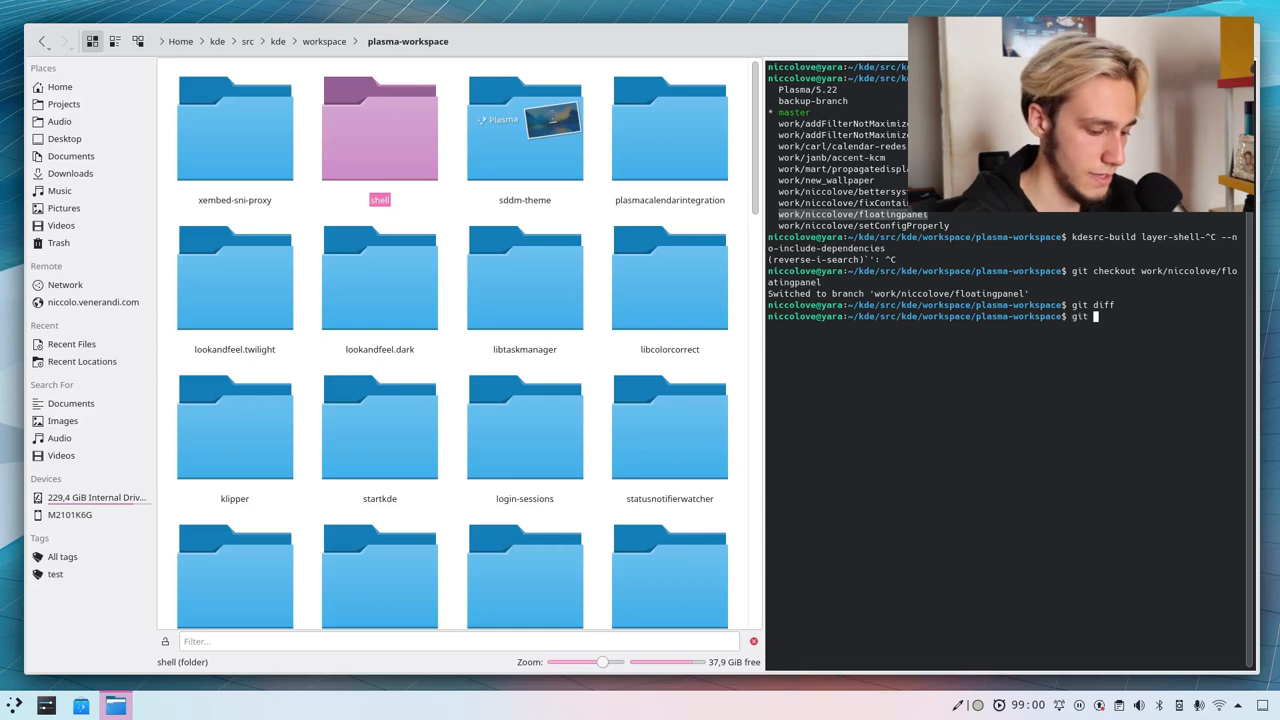
key(Return)
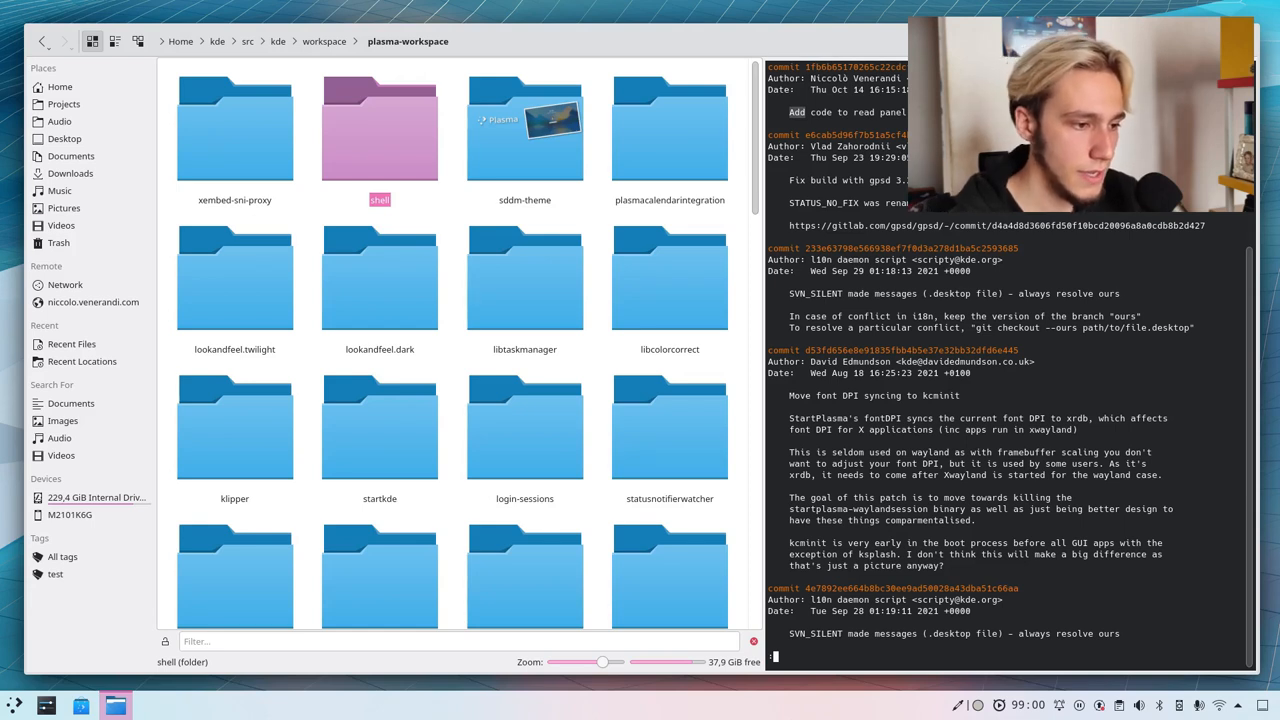
Show the floating-values commit with git cs and read through the panelview.cpp/.h diff
scroll(down, 3)
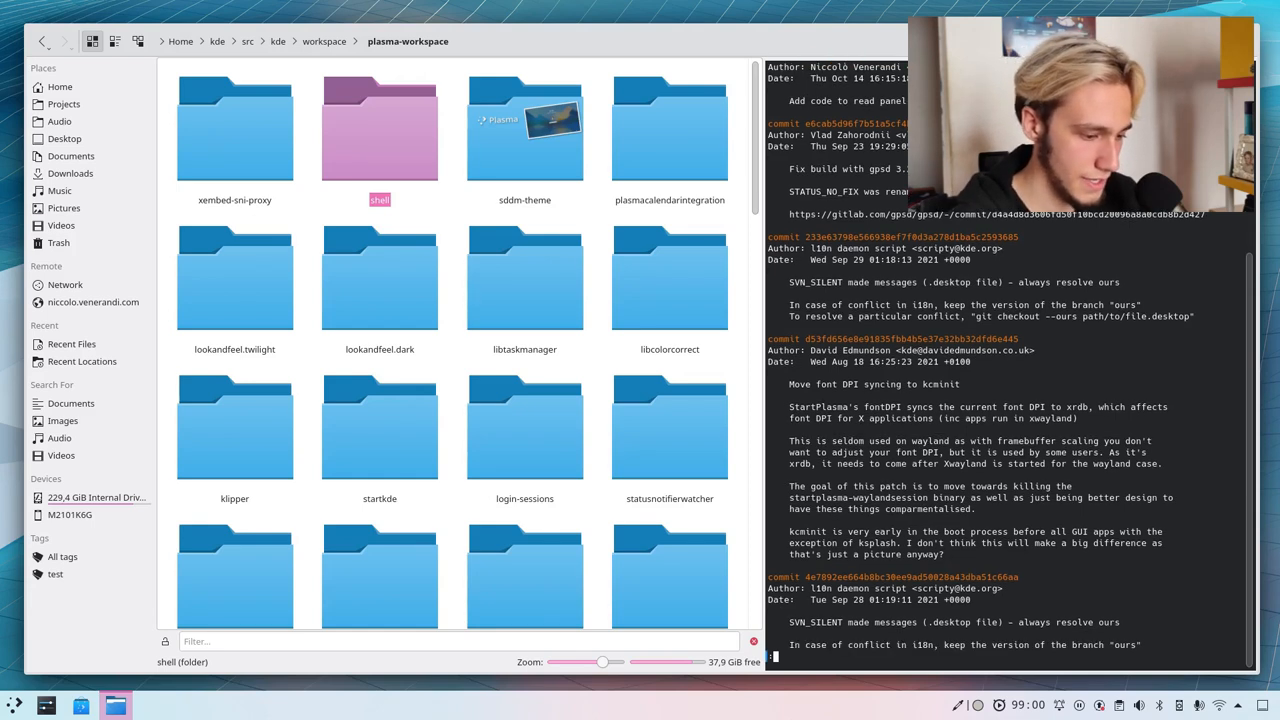
text(git cs)
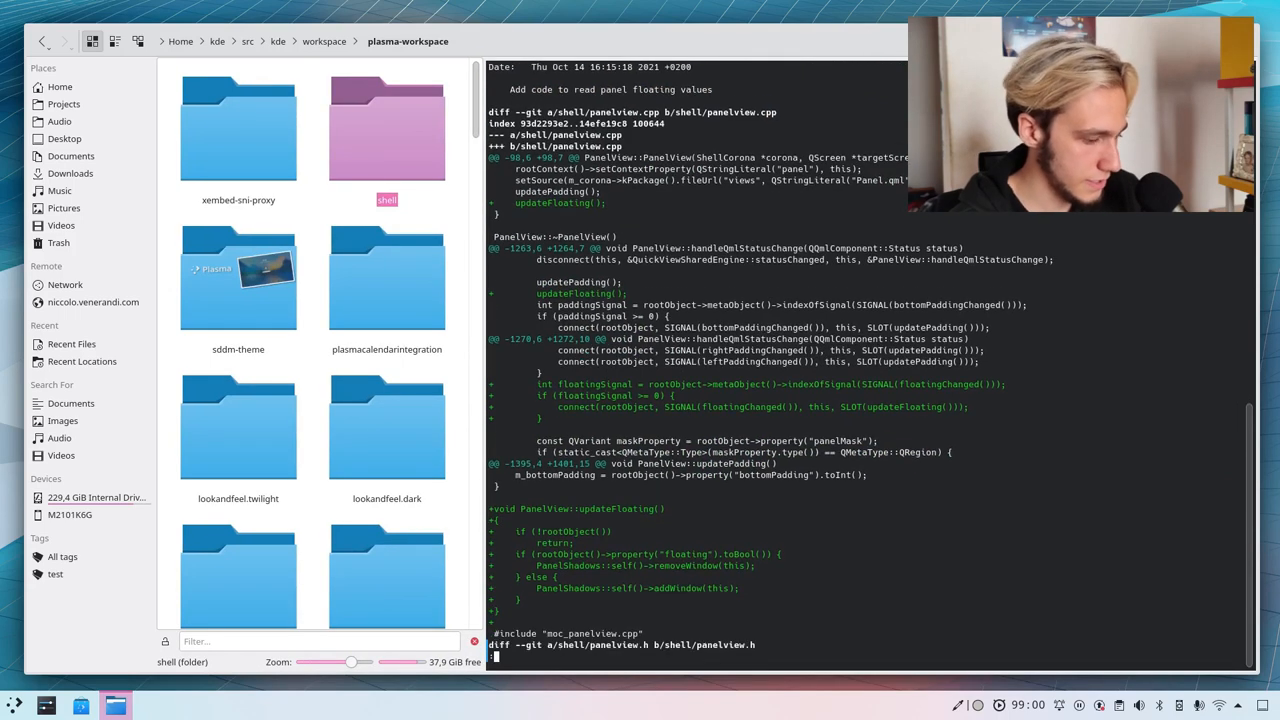
scroll(down, 3)
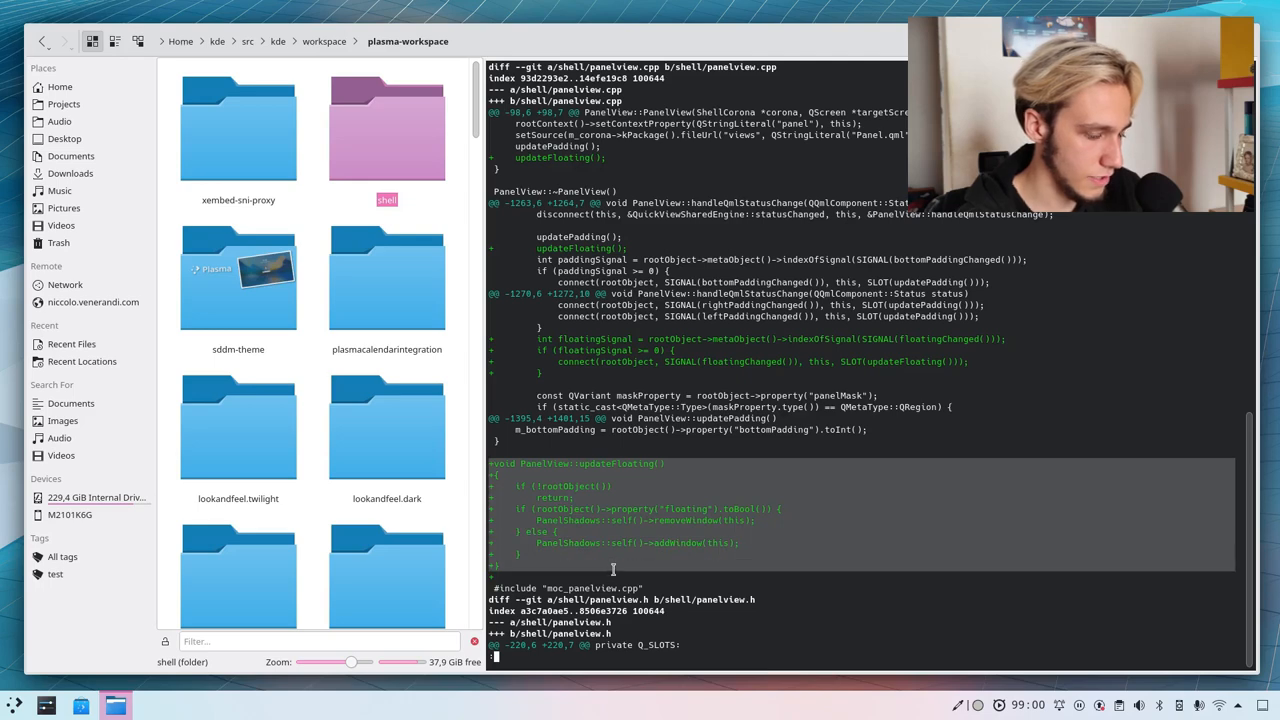
mouse_move(900, 428)
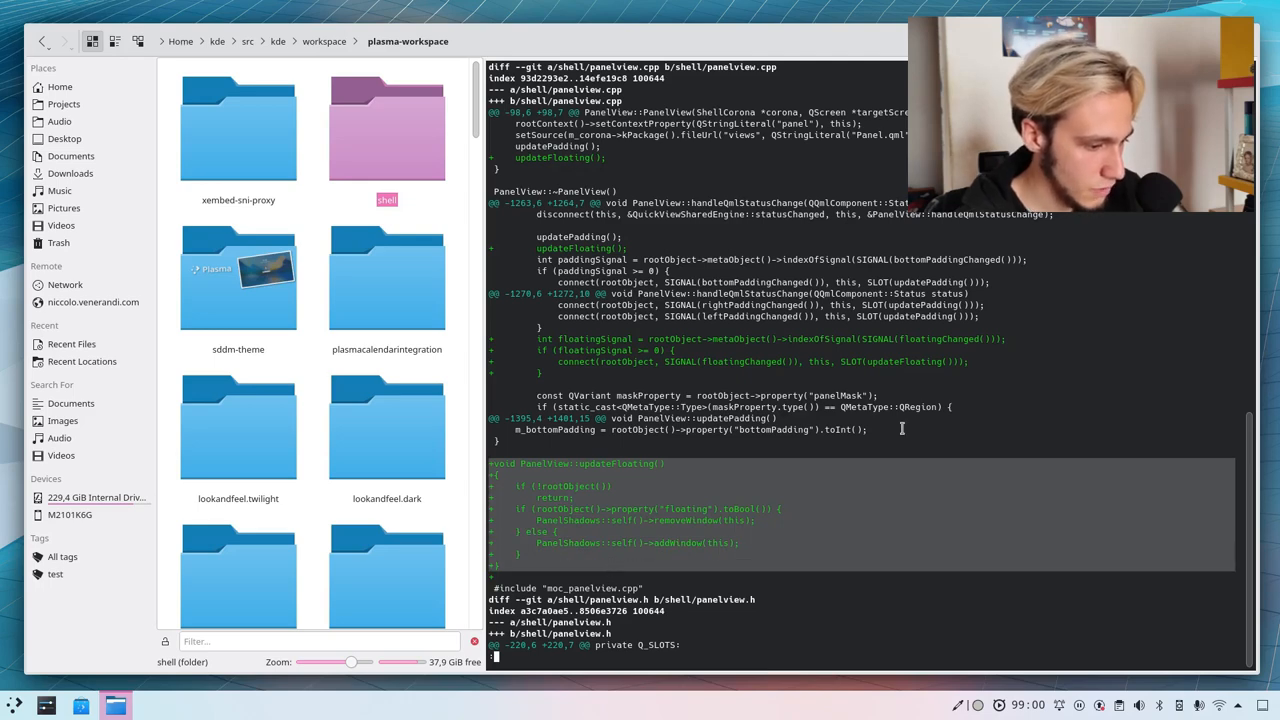
scroll(down, 3)
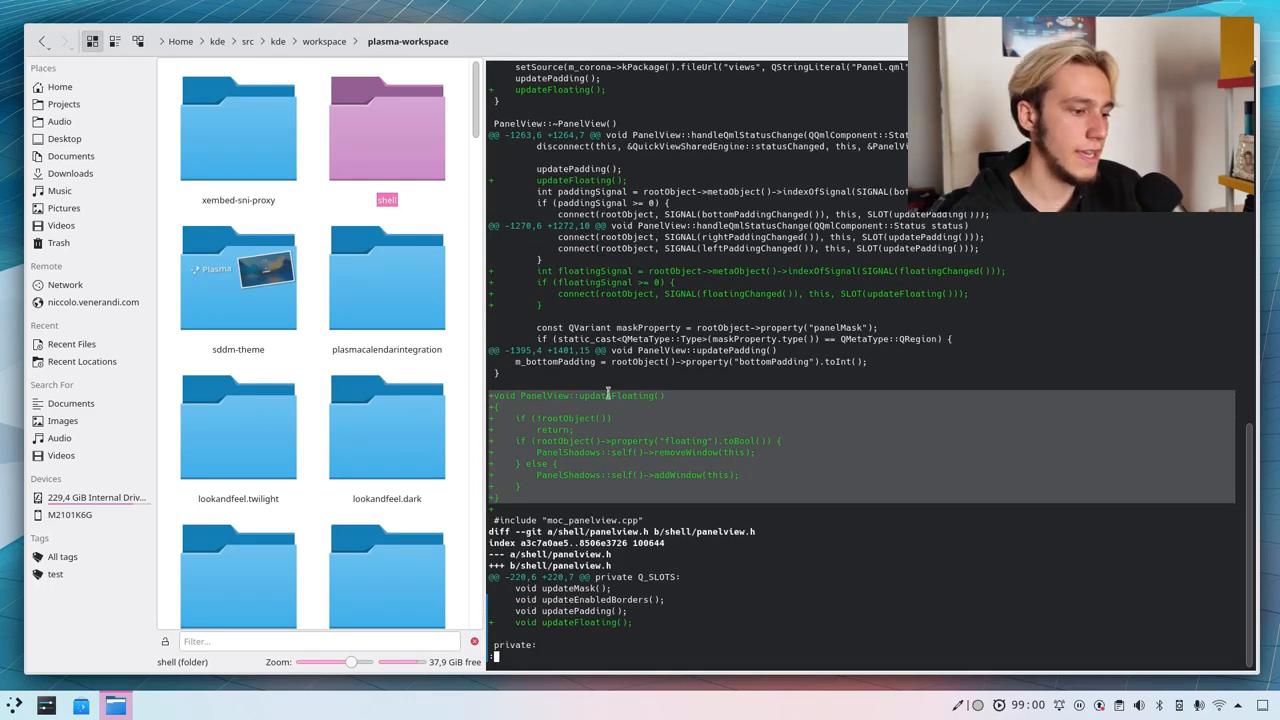
double_click(588, 396)
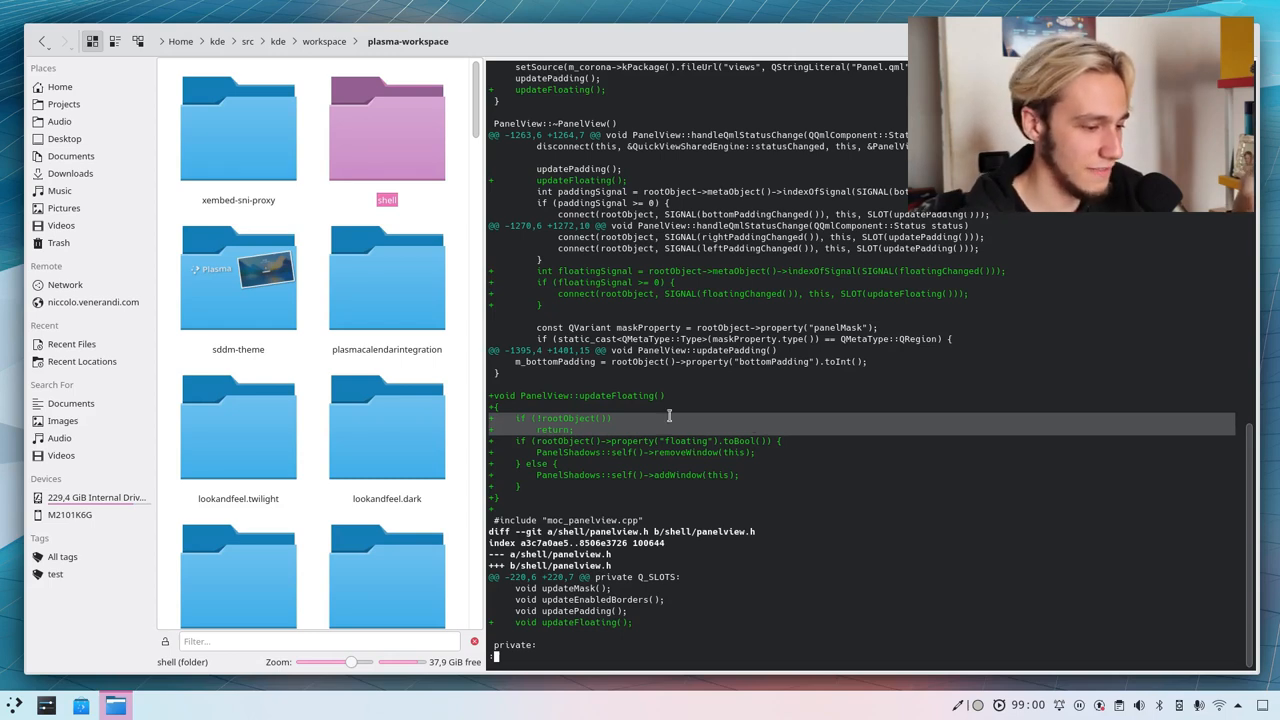
scroll(down, 3)
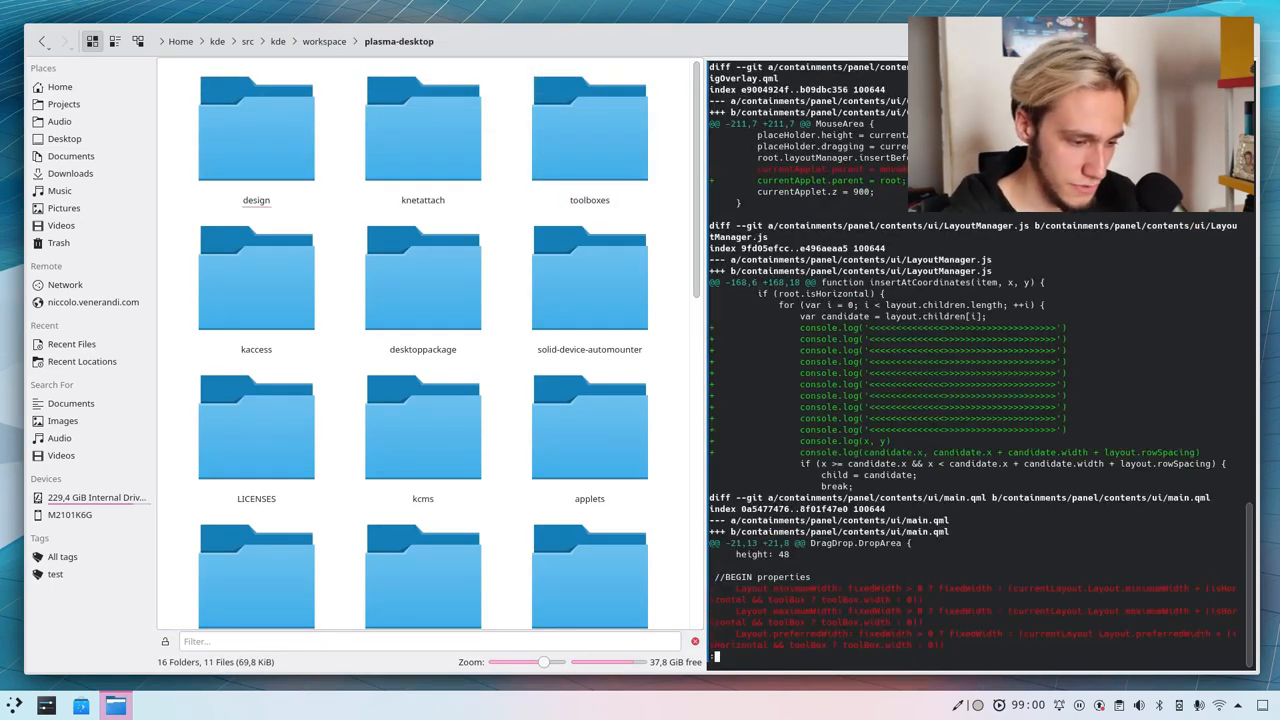
Finish scrolling the plasma-desktop diff and list local branches with git br
scroll(down, 3)
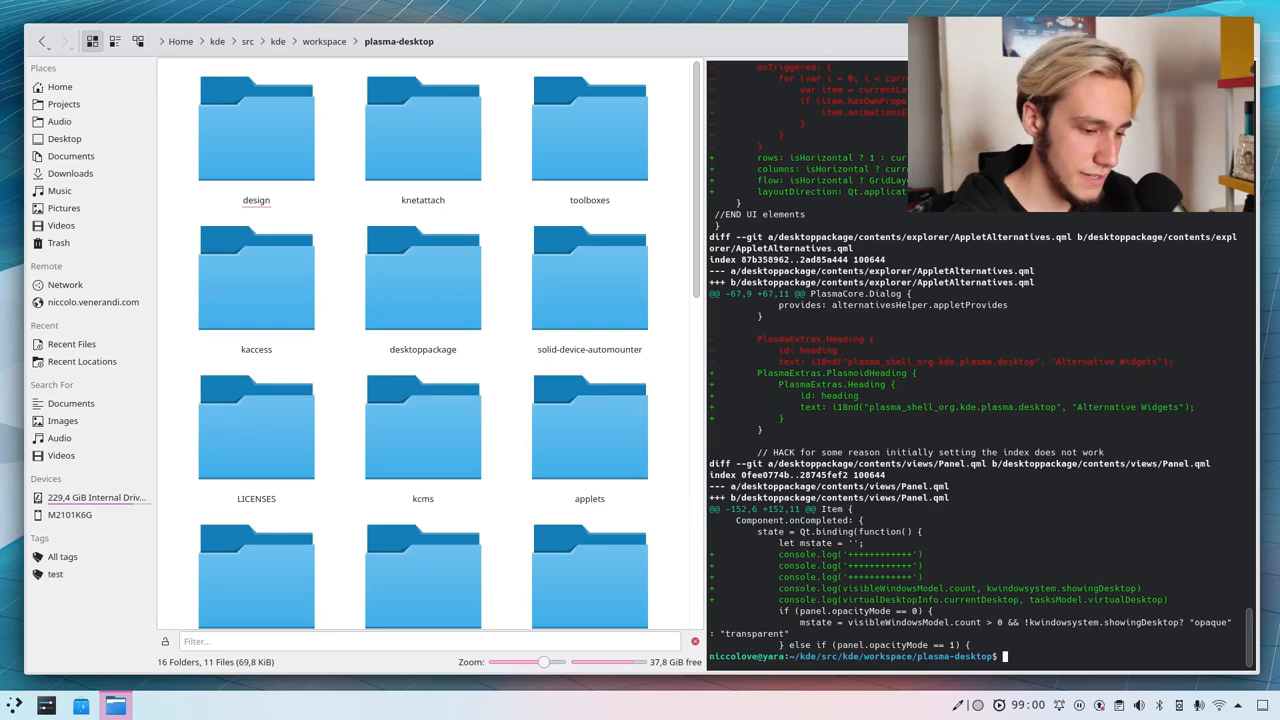
text(git branch)
text(git check)
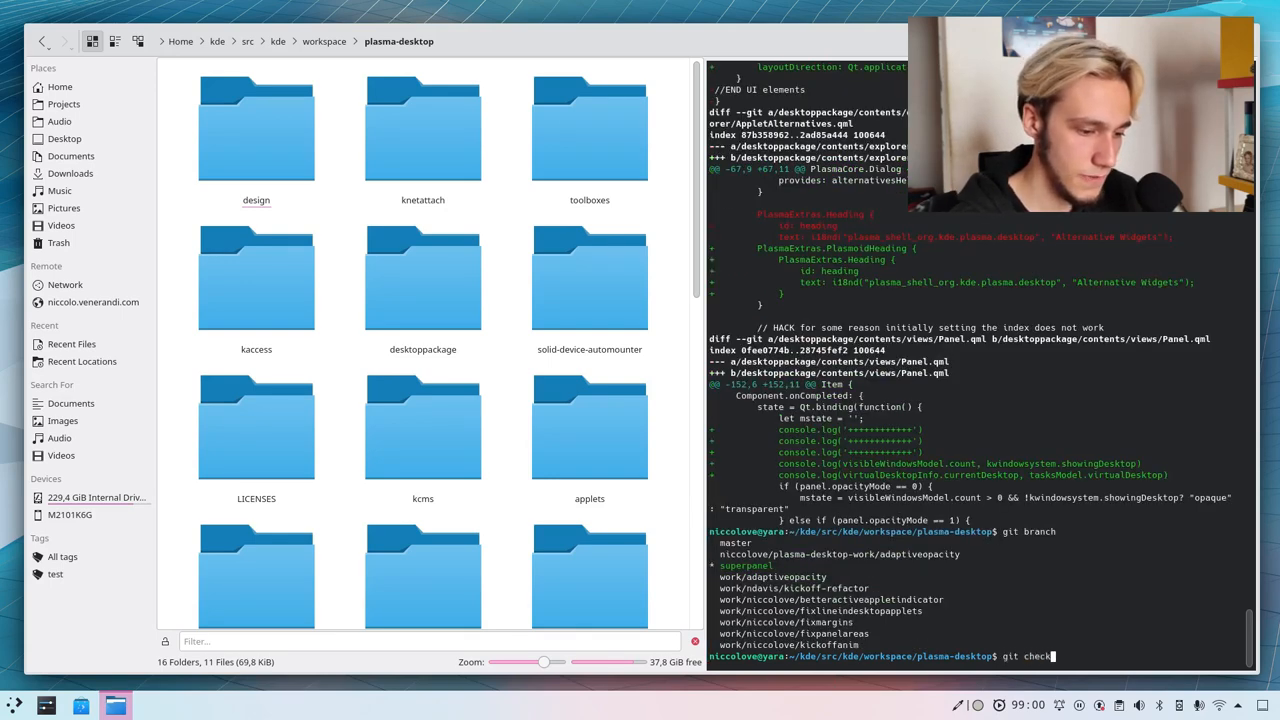
key(BackSpace)
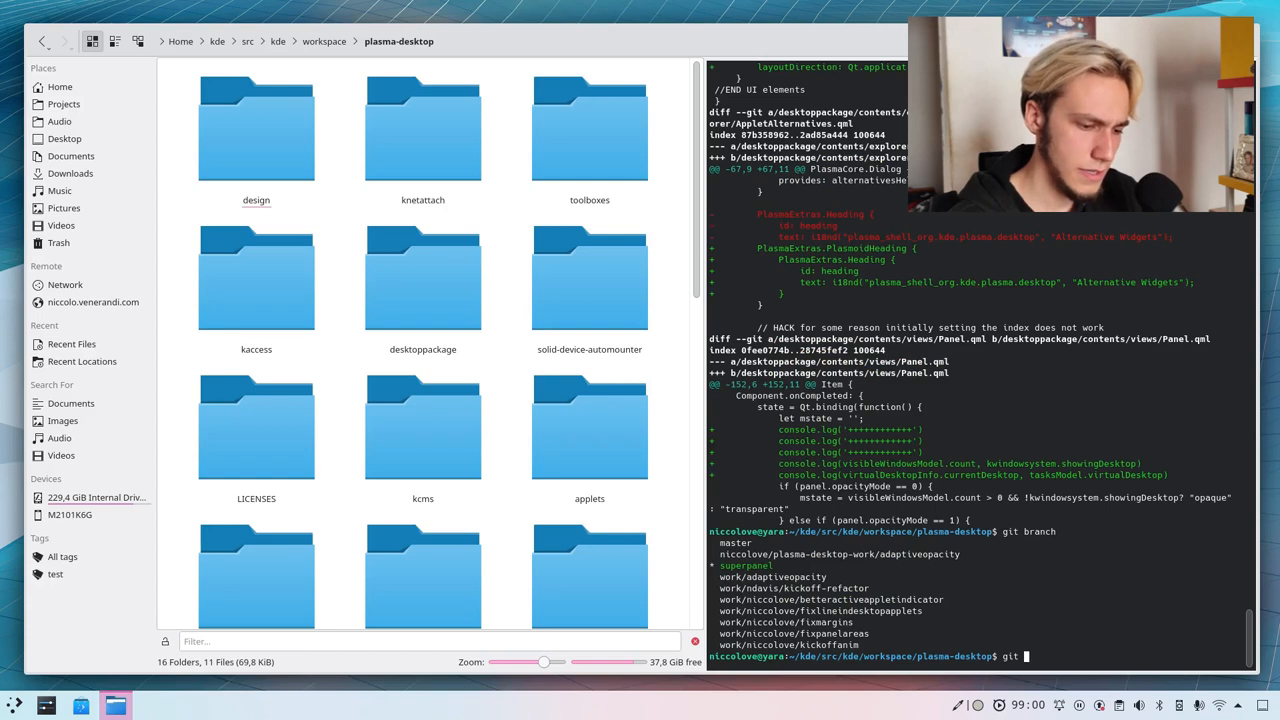
Stage and commit all changes, check out master and pull the latest updates
text(git add -A)
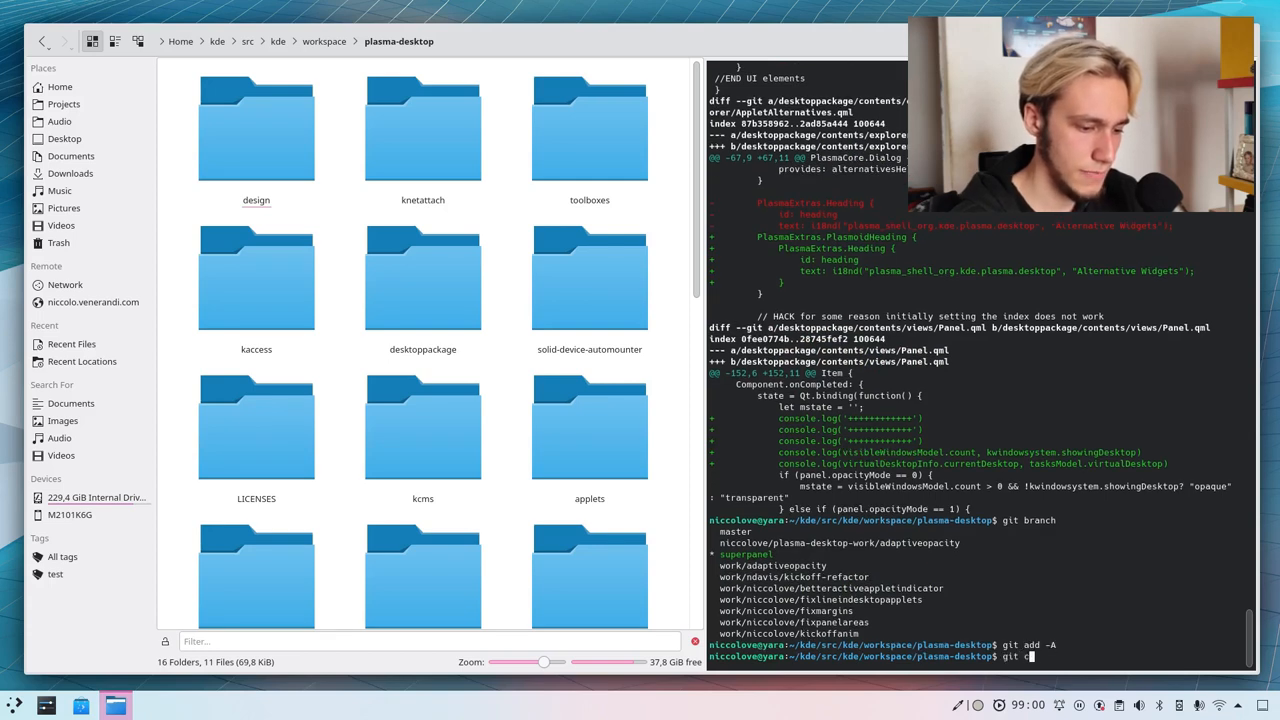
key(Return)
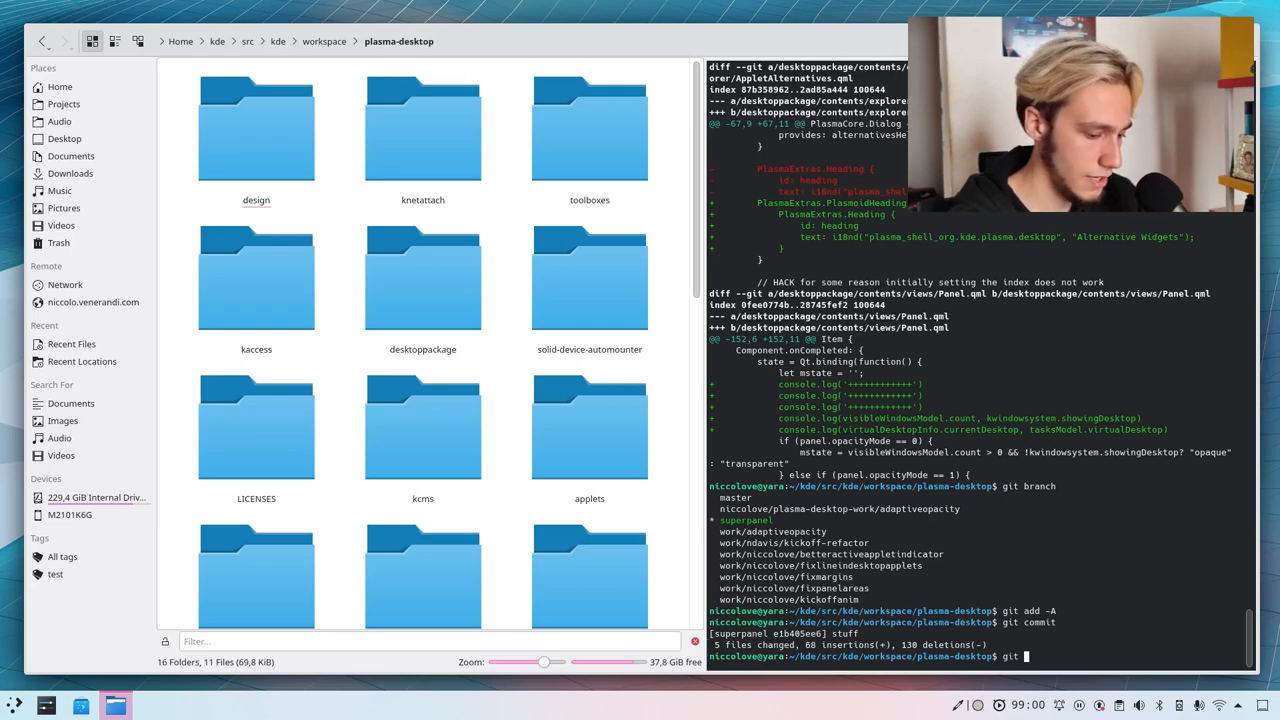
text(branch)
text(git b)
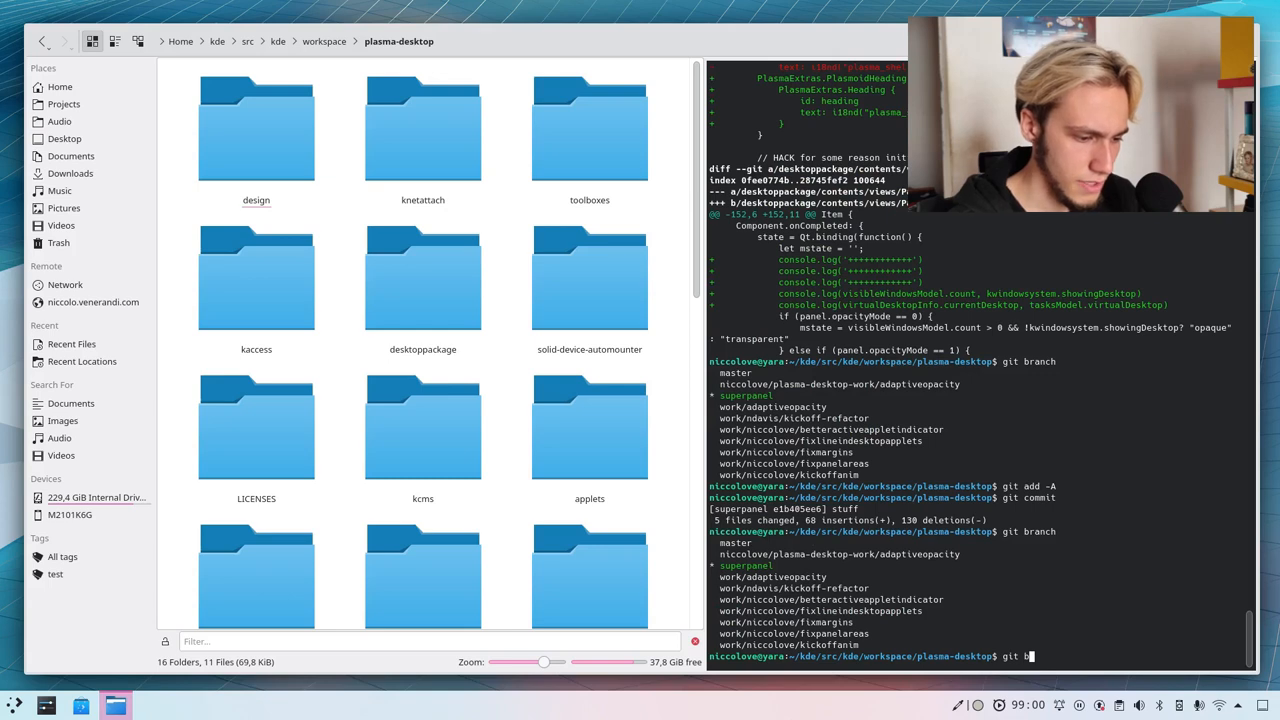
text(ce)
text(git pull)
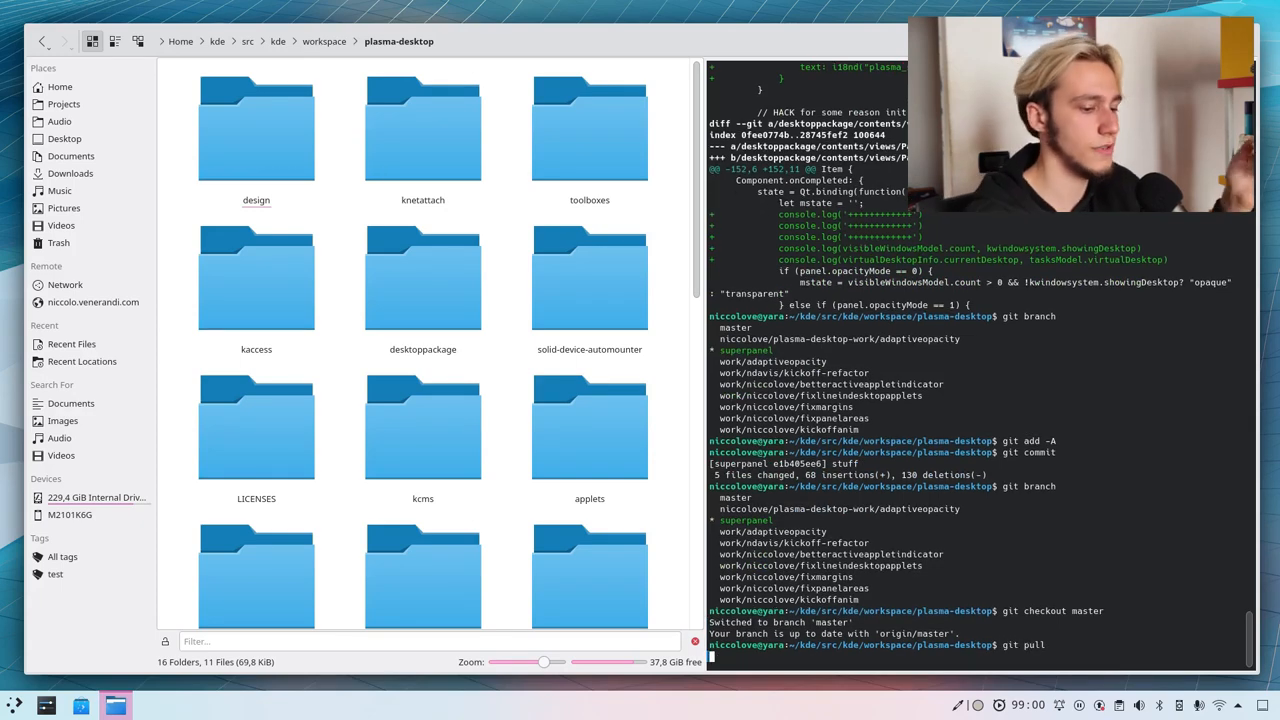
key(Return)
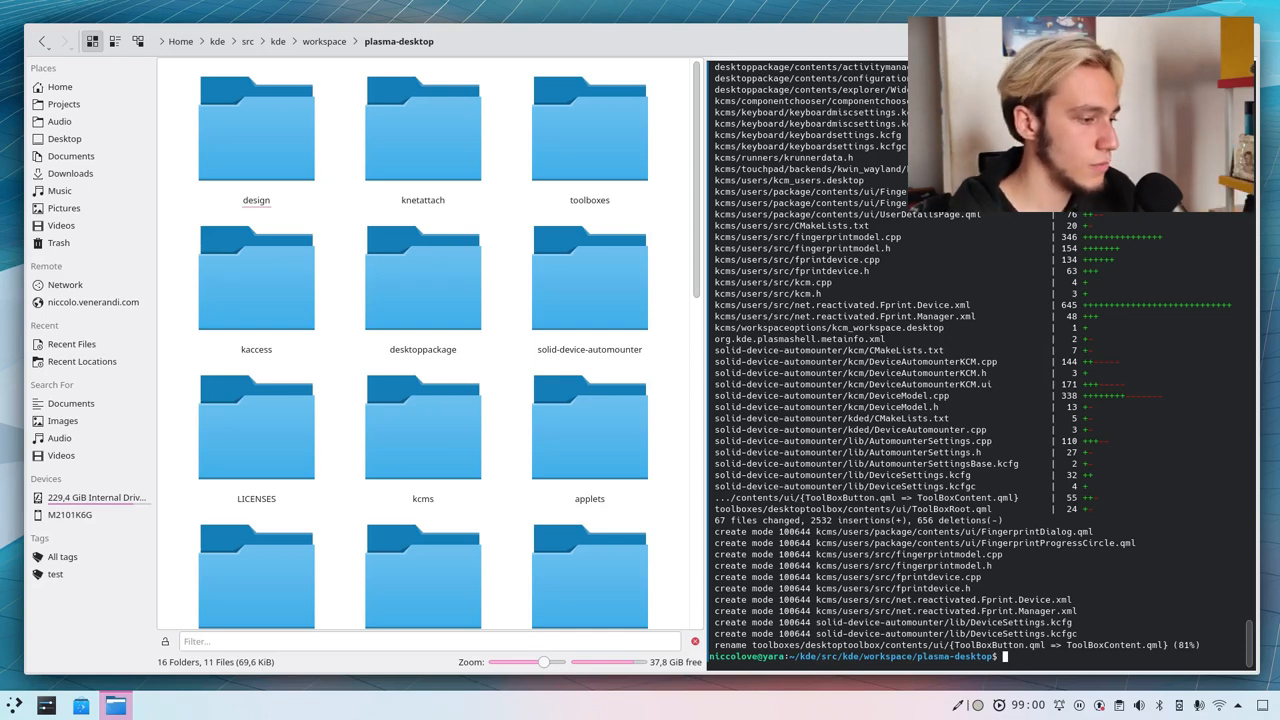
mouse_move(644, 356)
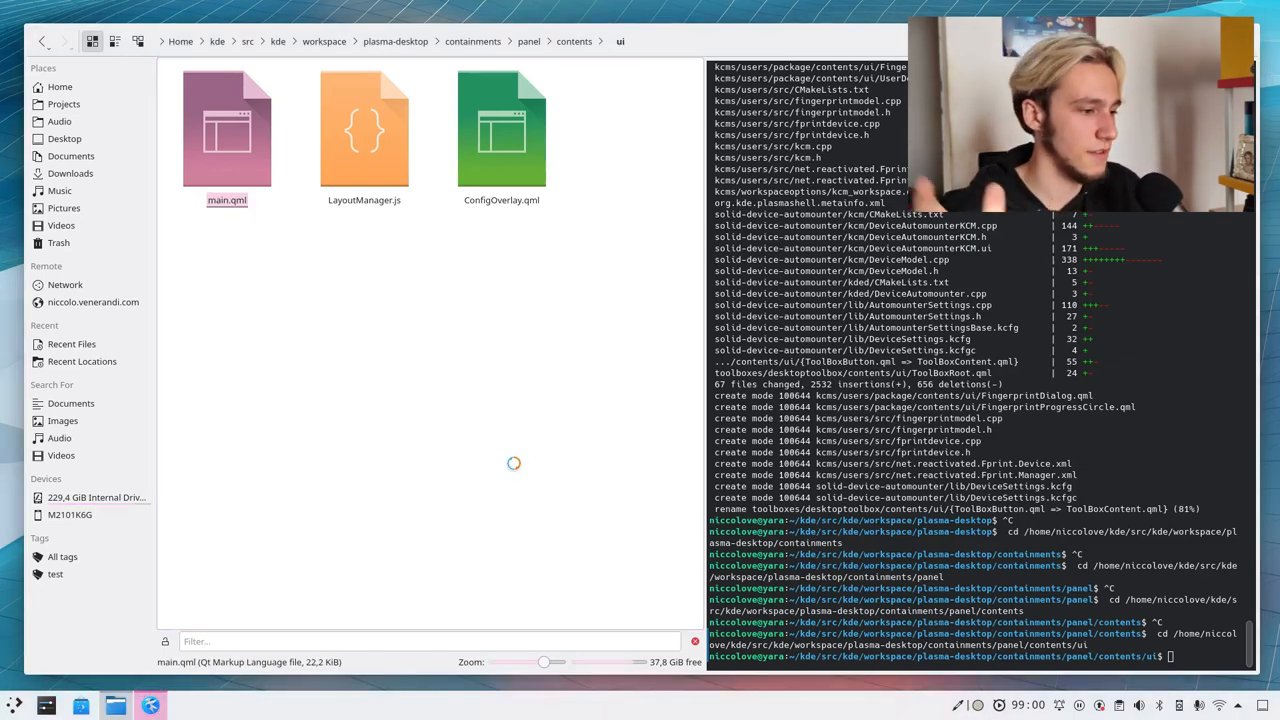
Open main.qml in Kate, then browse plasma-desktop > desktoppackage > contents
double_click(228, 128)
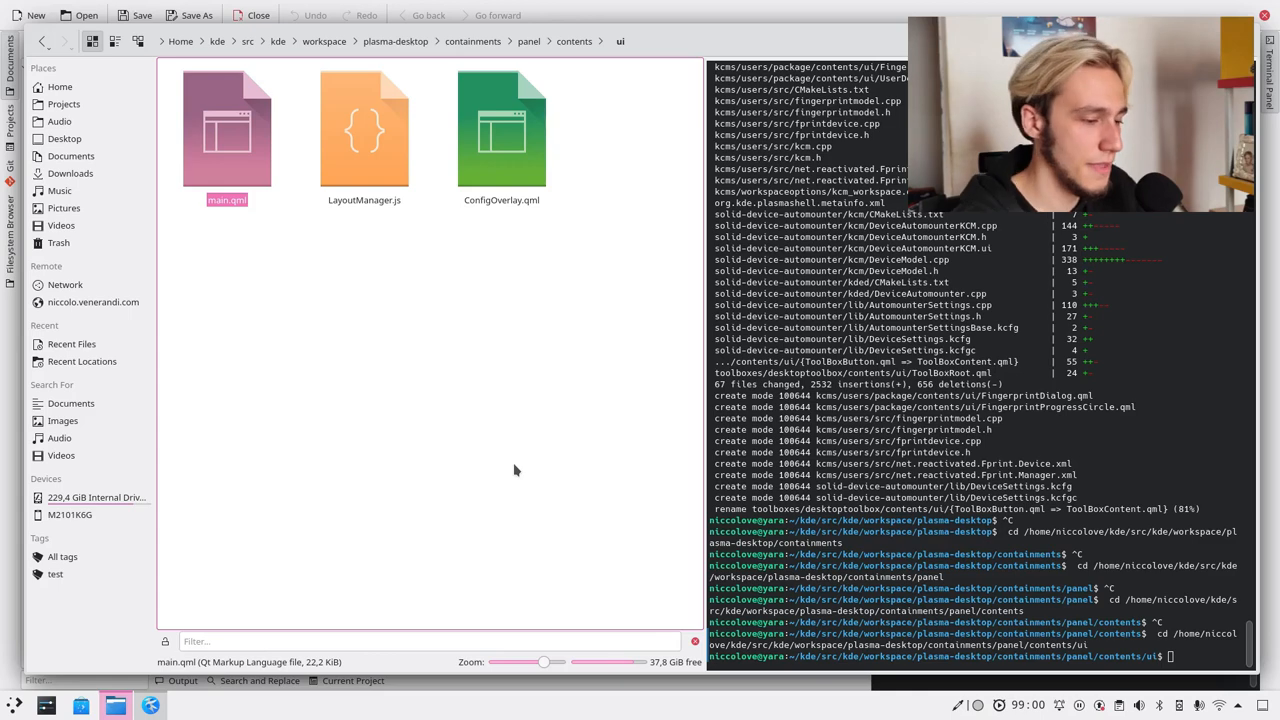
click(500, 128)
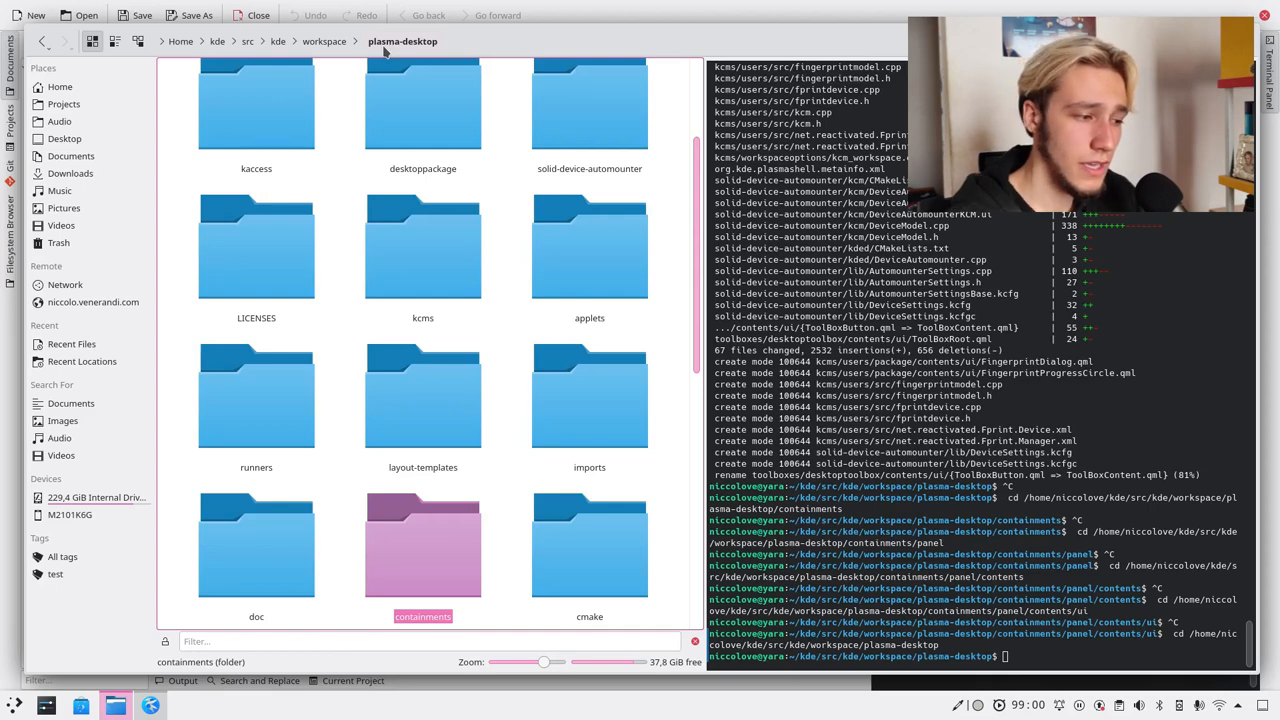
double_click(422, 110)
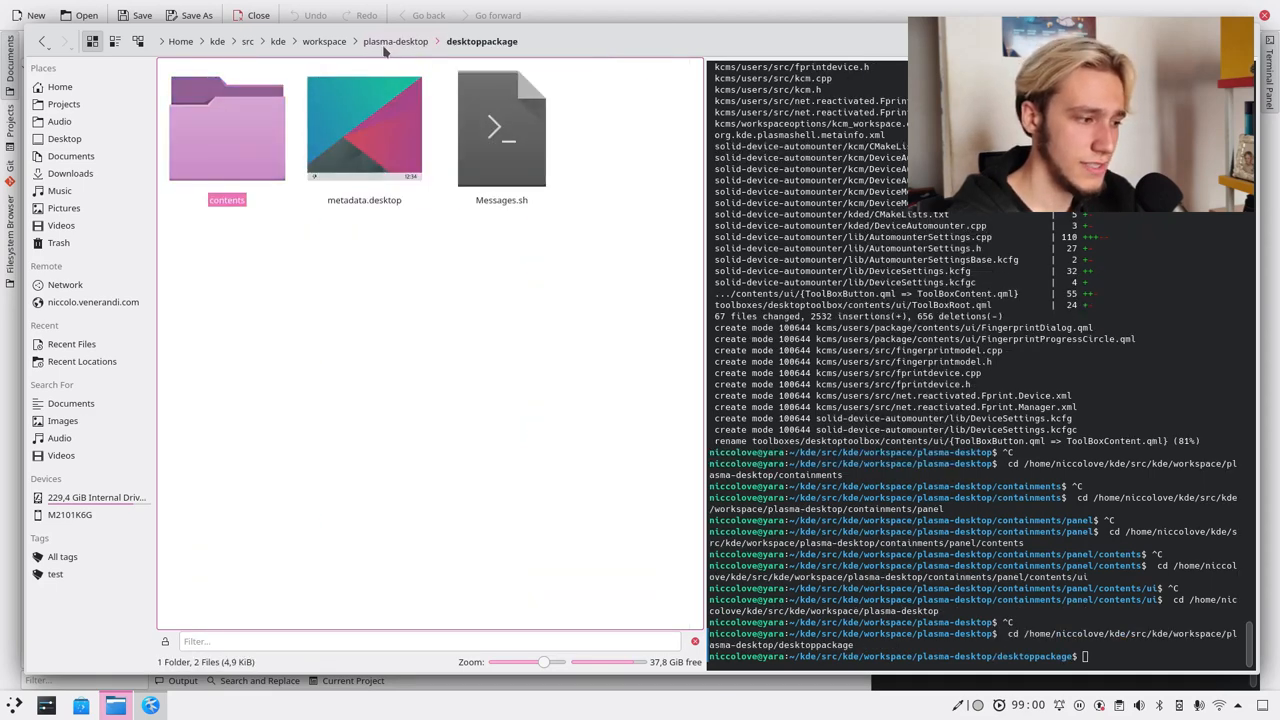
double_click(228, 128)
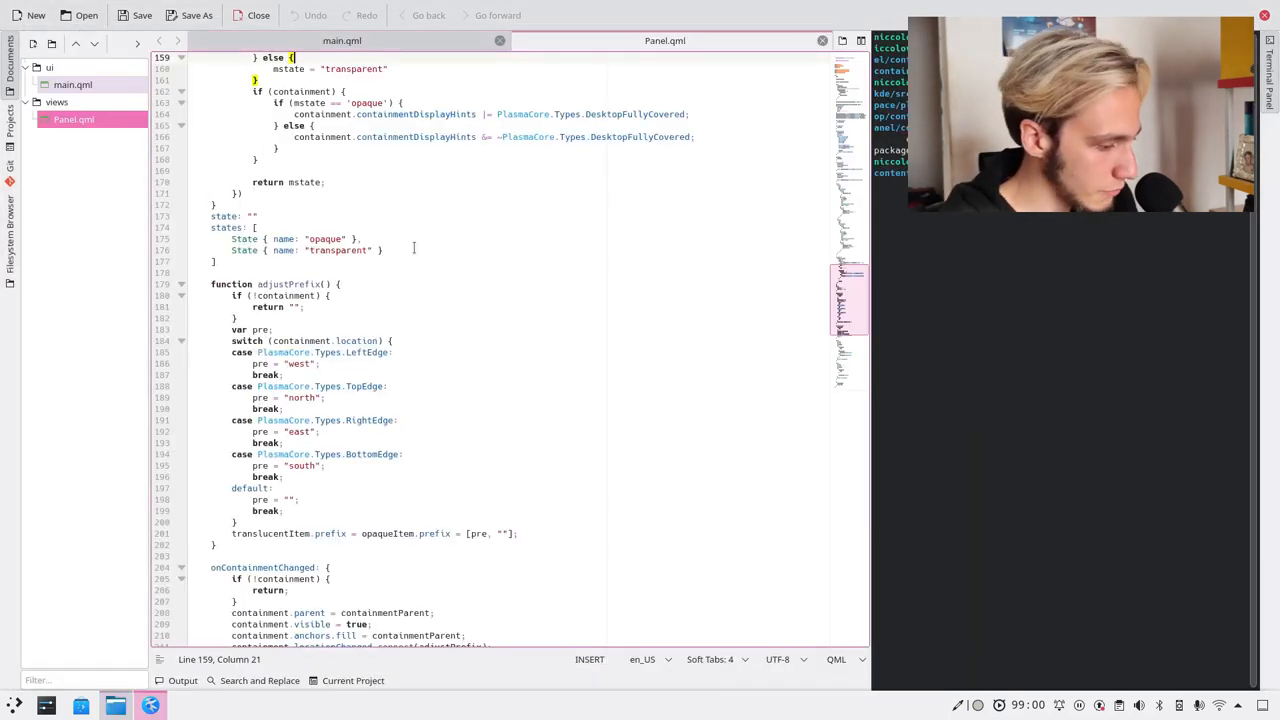
Rewrite containmentParent's anchors as anchors { fill: parent; leftMargin: 5; rightMargin: … }
scroll(down, 3)
text(anchors.fill: parent)
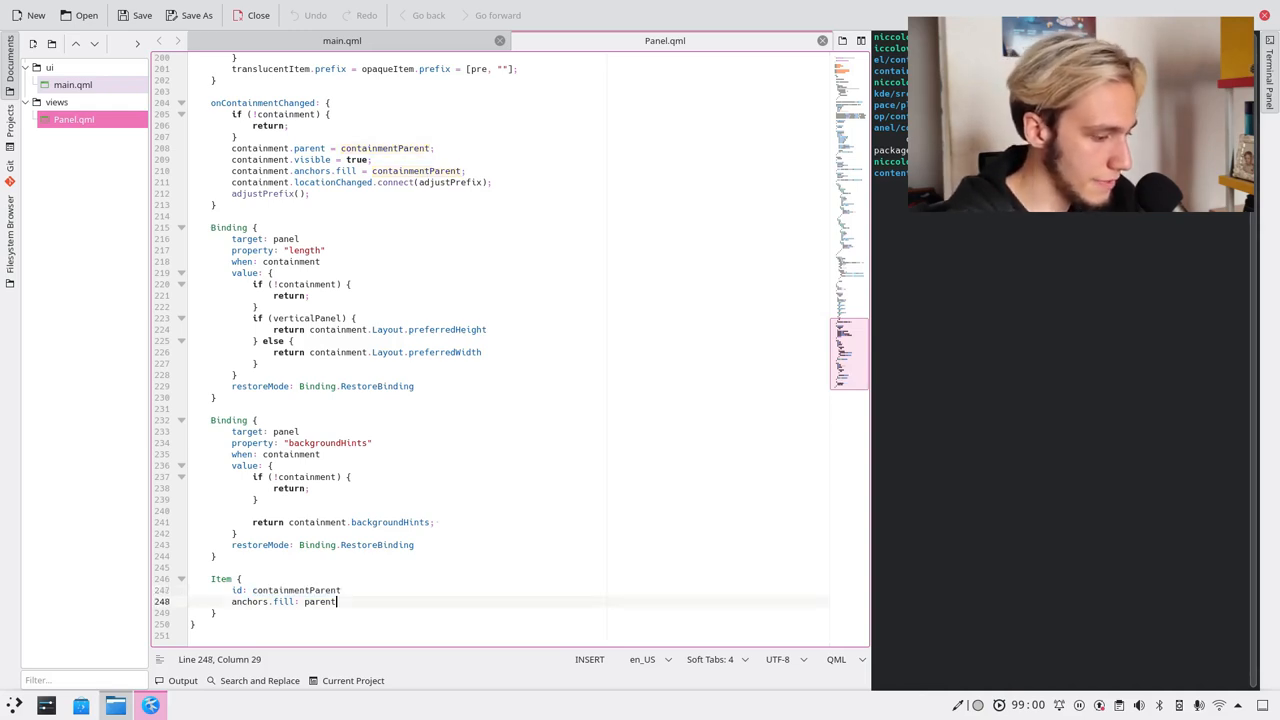
double_click(284, 600)
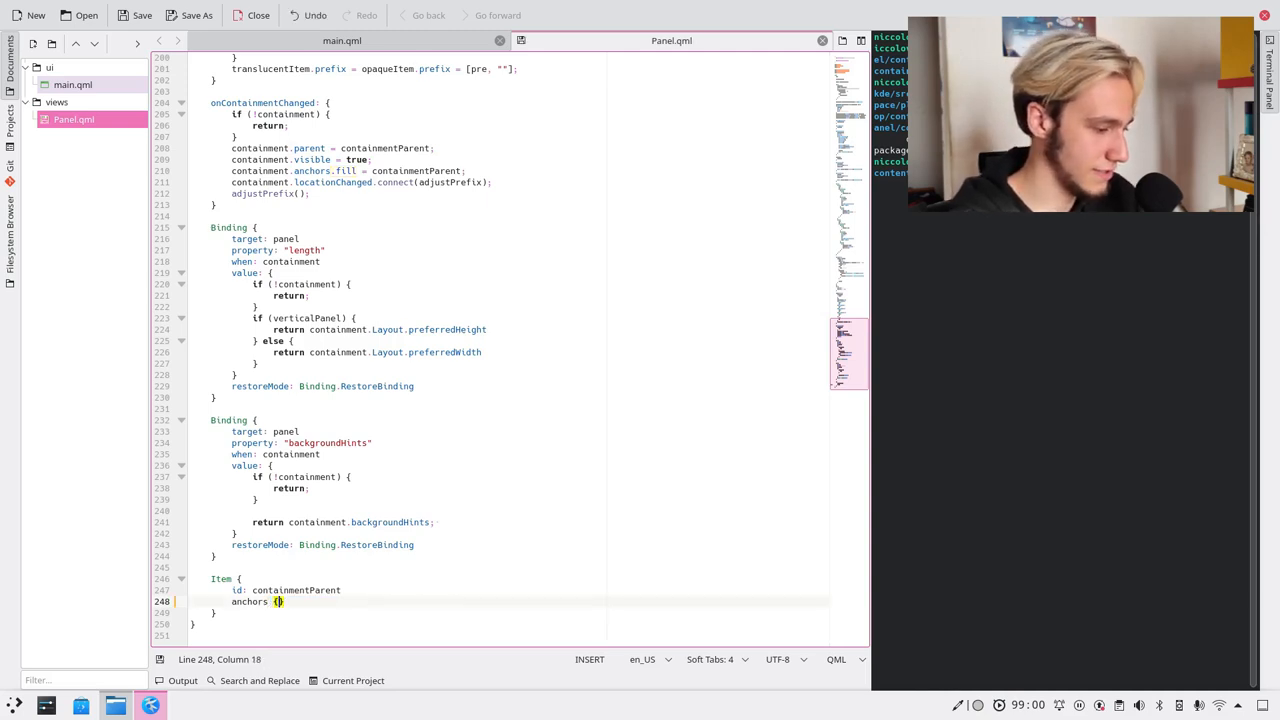
text(fill: paren)
text(lef)
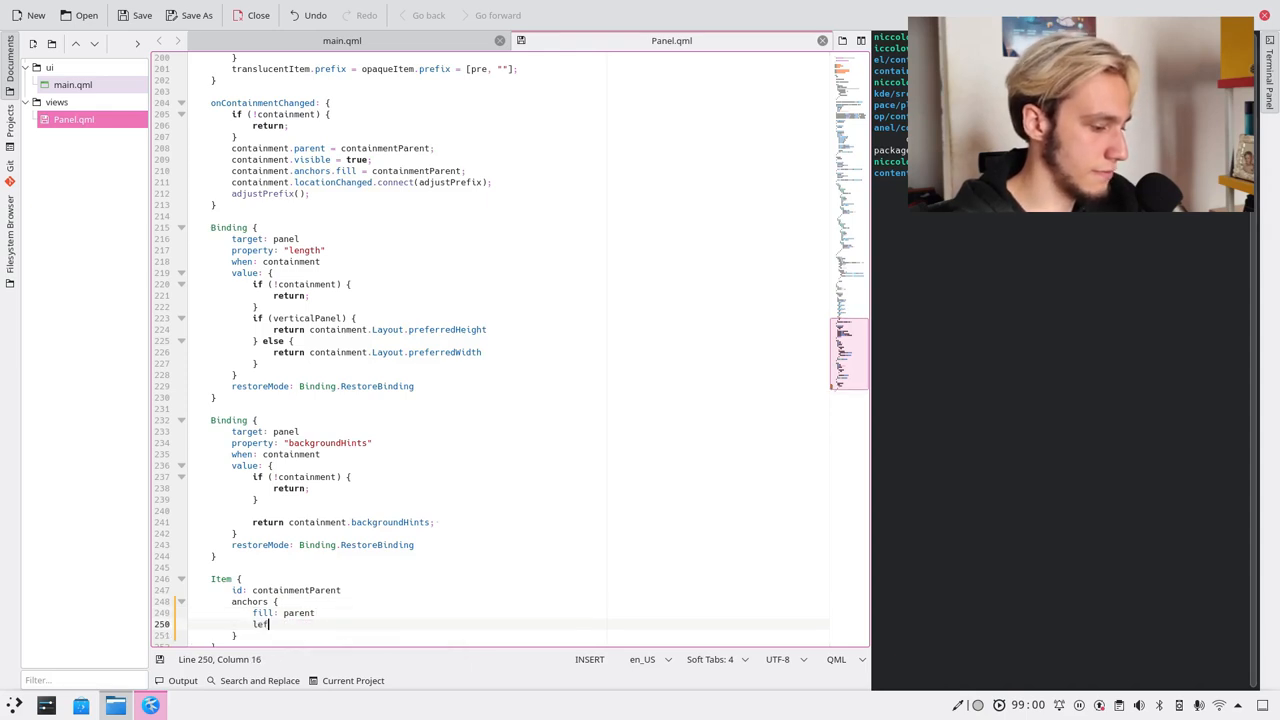
text(tMargin: 5)
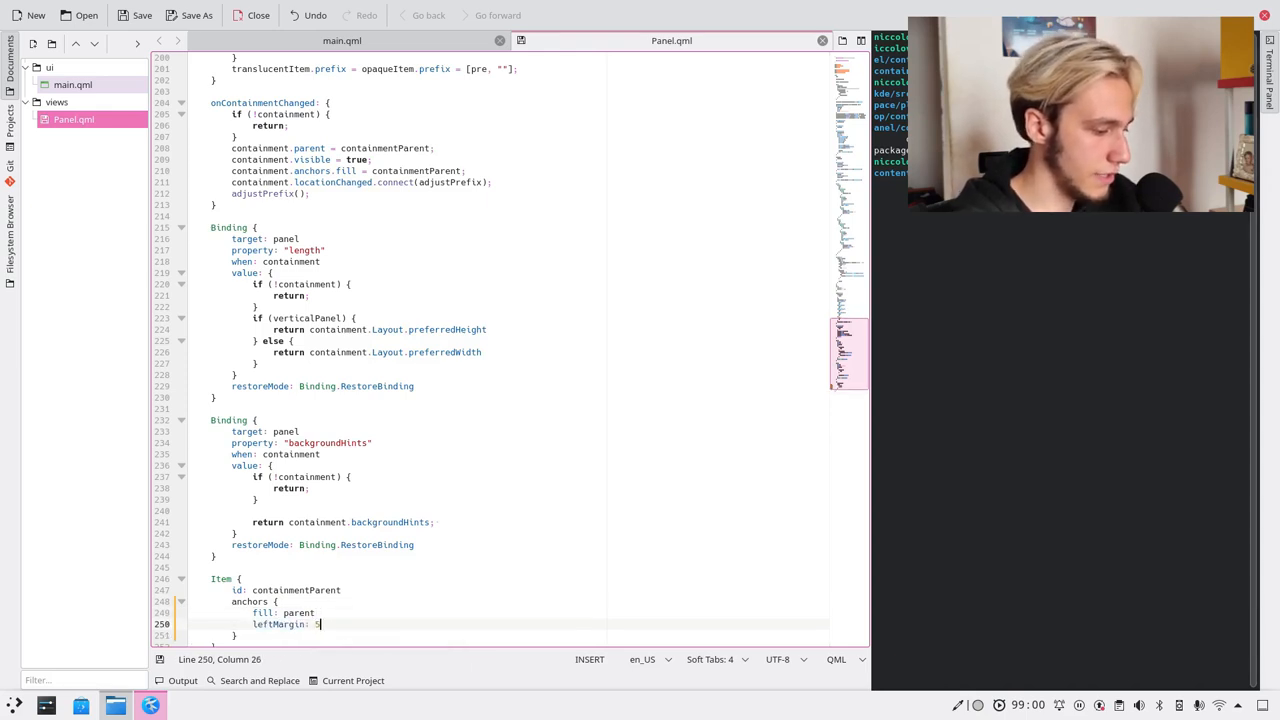
text(rightMargin:)
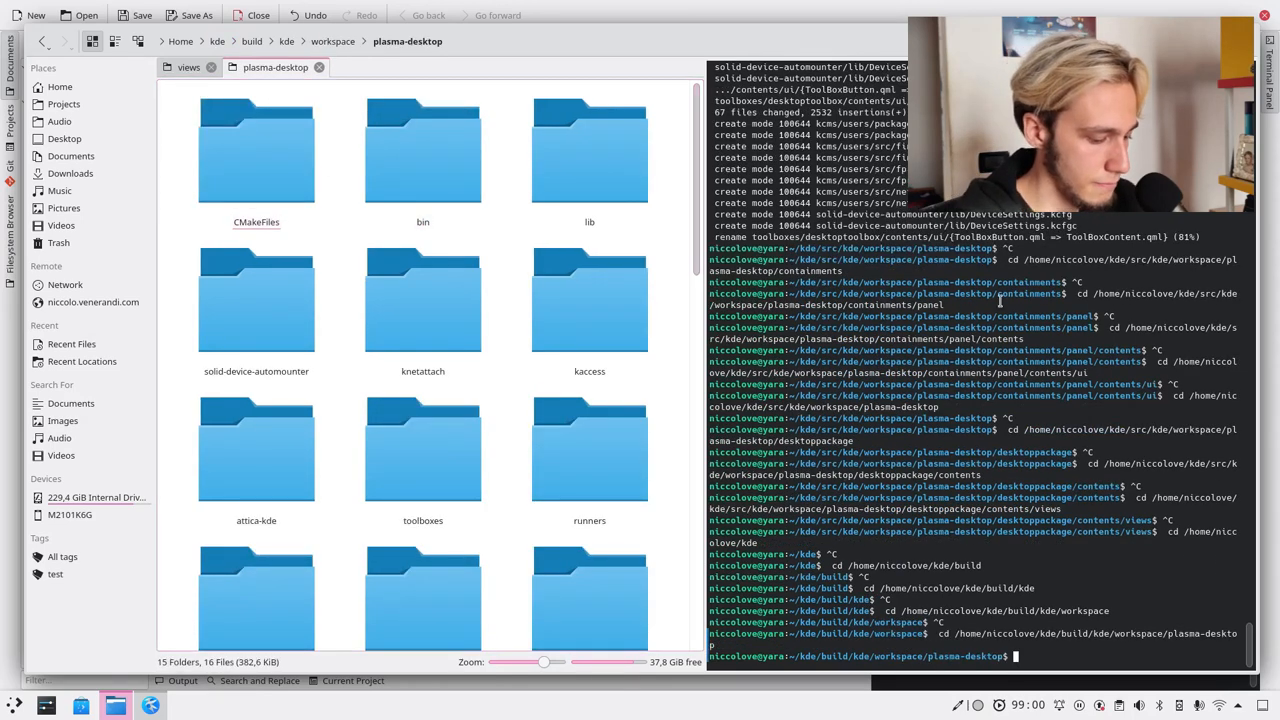
Run make install, source prefix.sh, and start relaunching plasmashell
text(make inst)
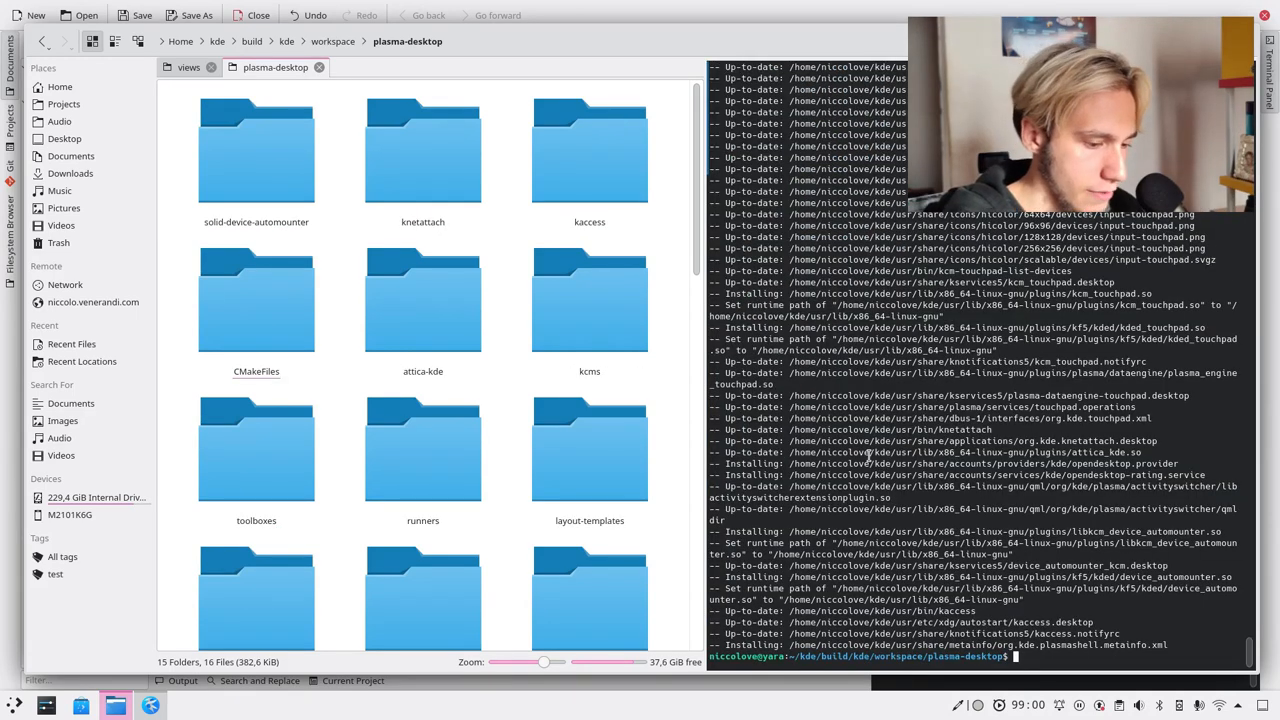
text(source)
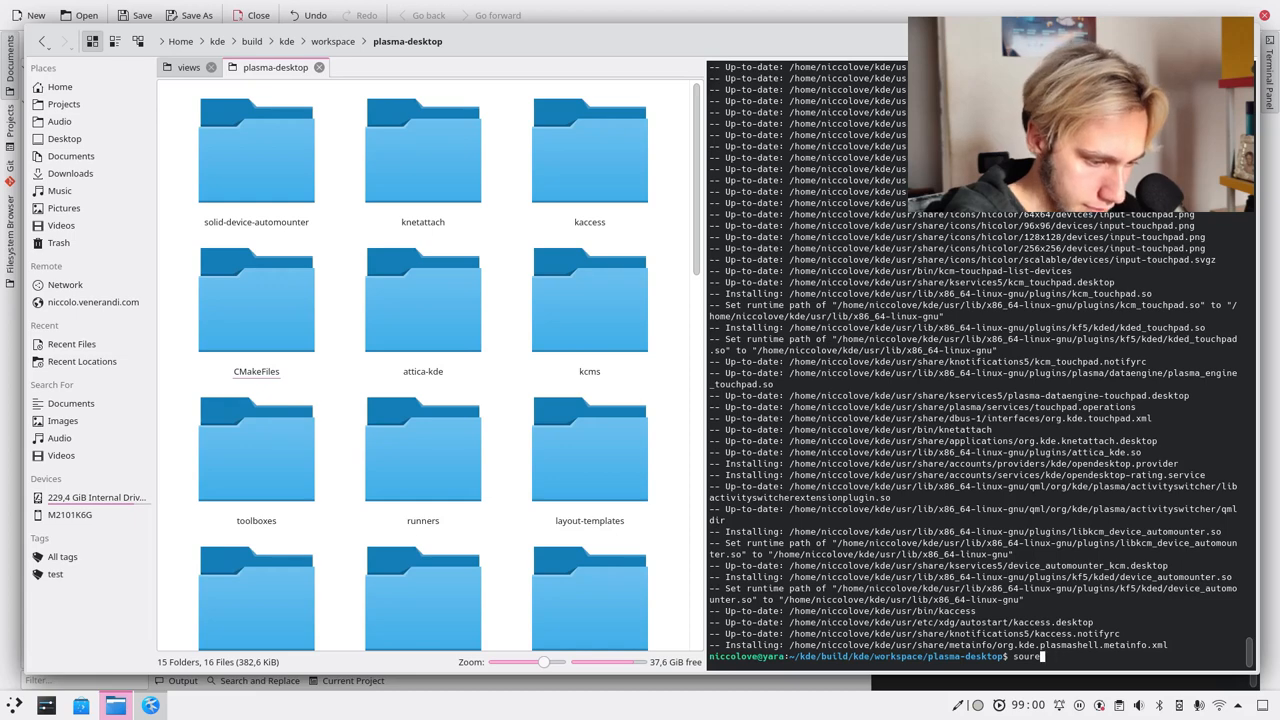
text(prefix.sh)
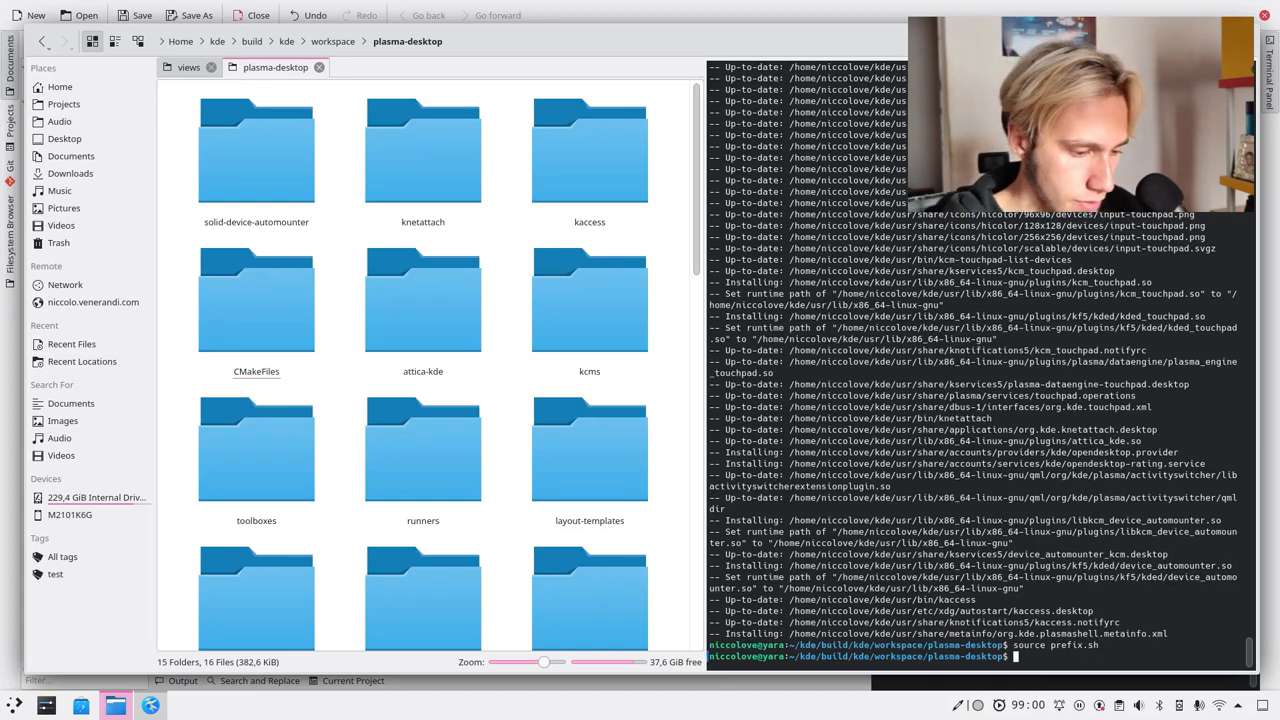
text(plas)
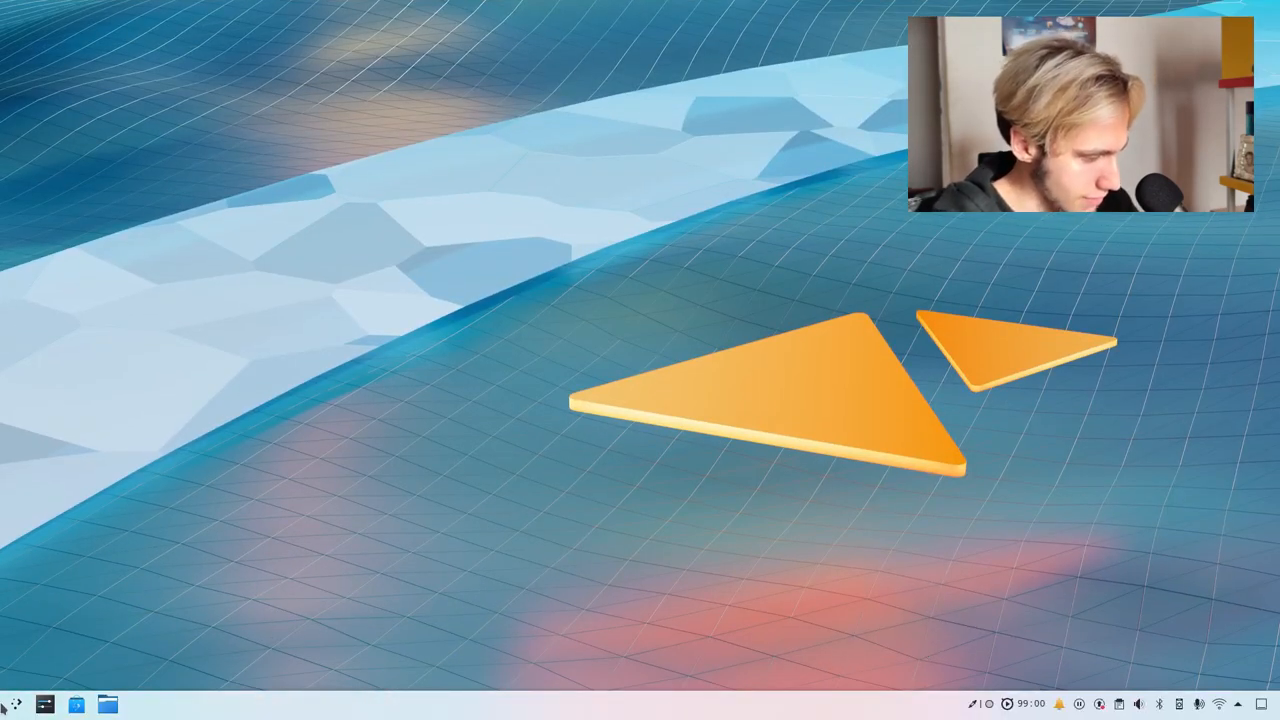
mouse_move(1268, 704)
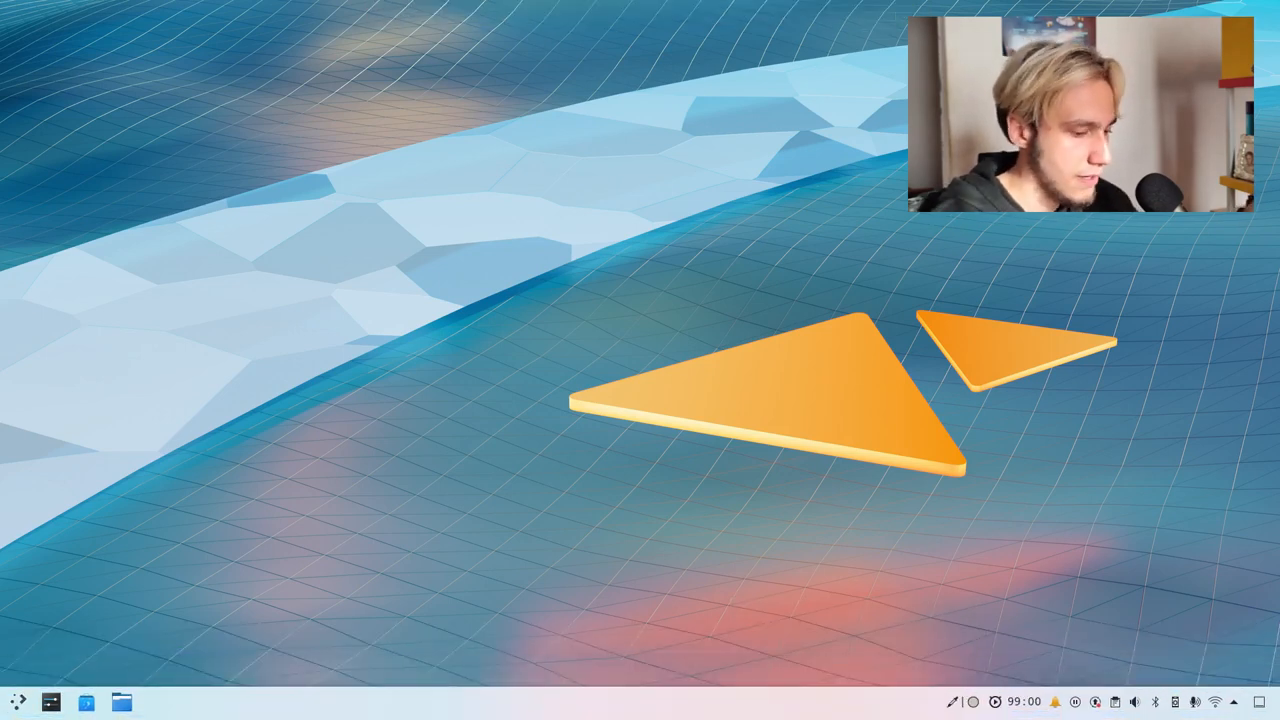
mouse_move(16, 700)
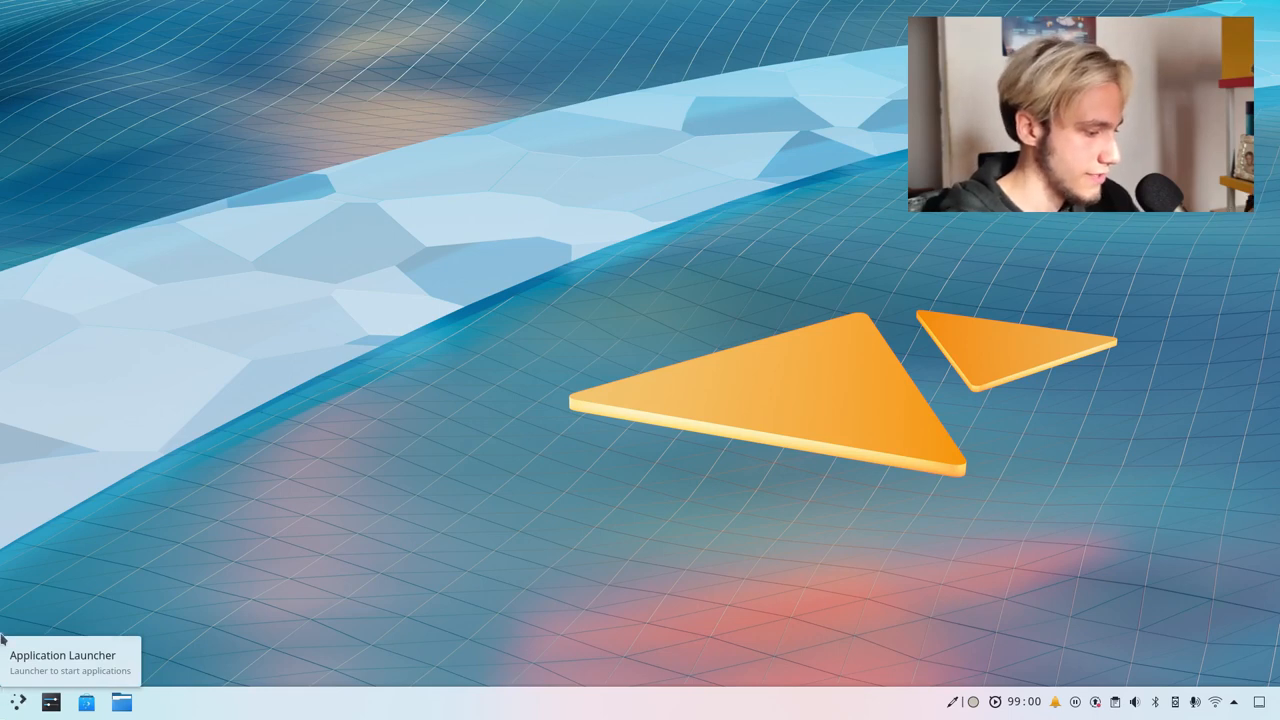
mouse_move(1258, 700)
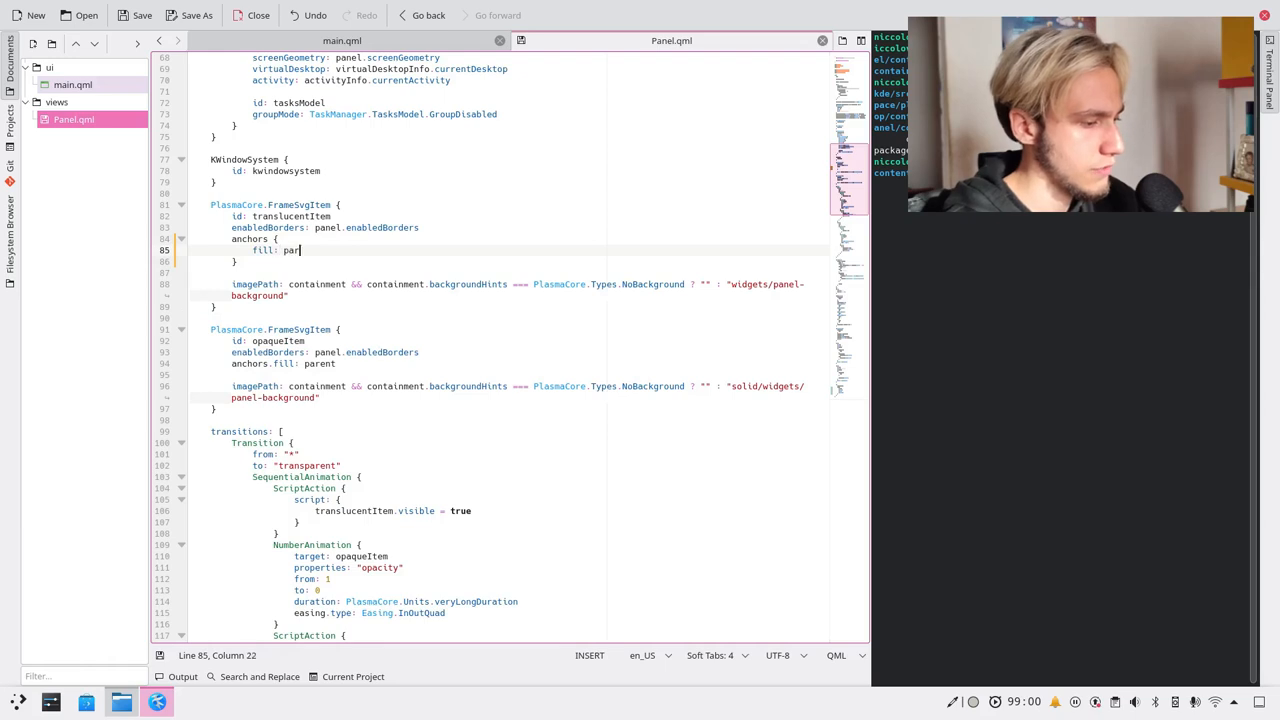
Make translucentItem's anchors fill the parent and add containmentParent's bottomMargin of 5
text(ent)
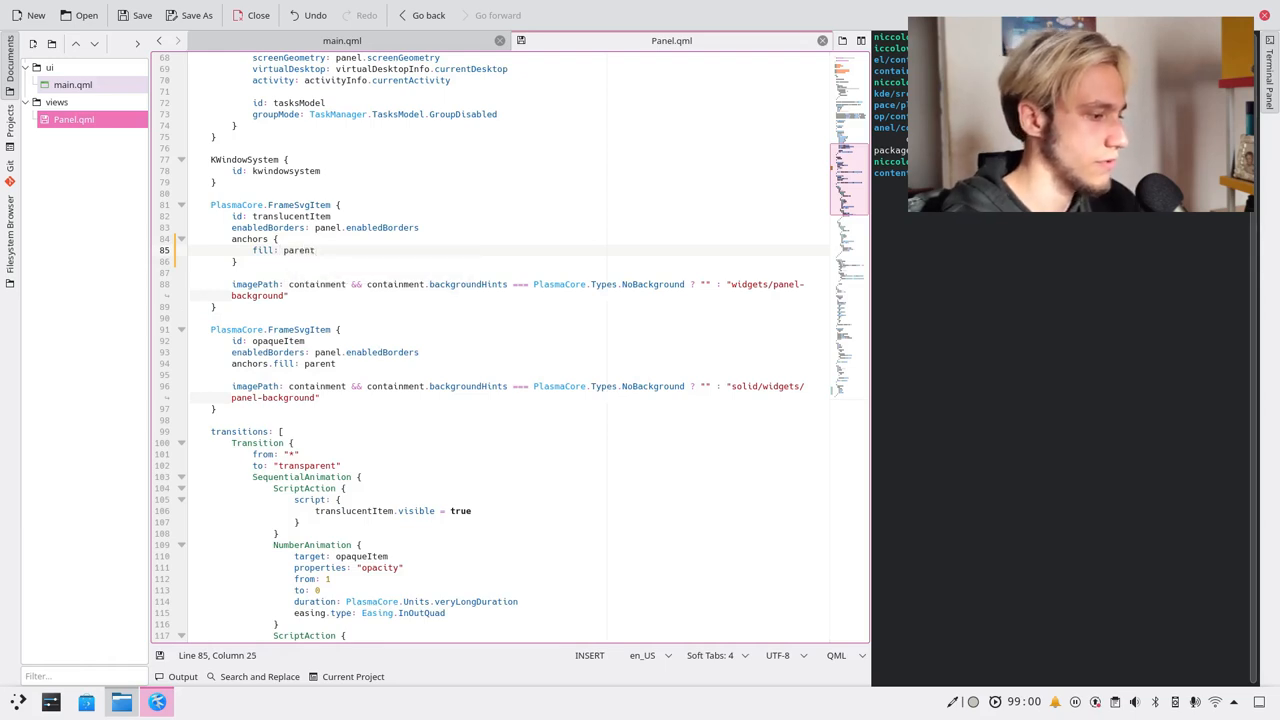
text(bottom)
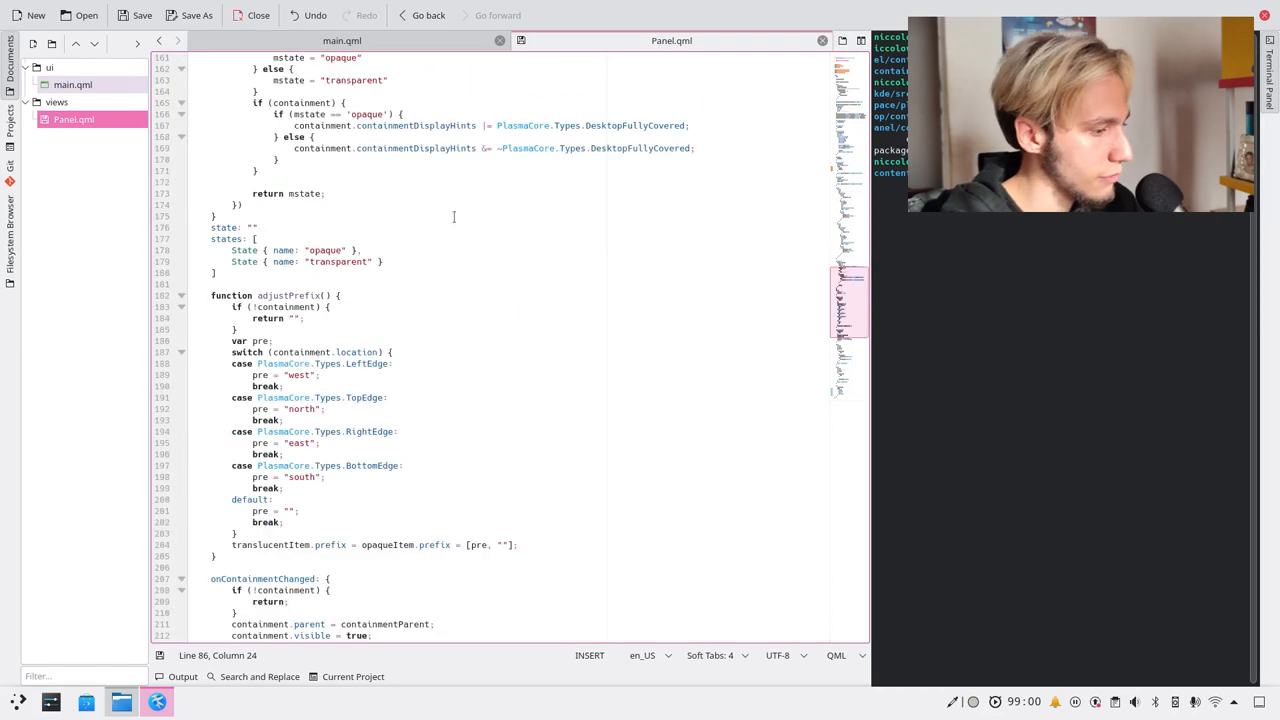
scroll(down, 3)
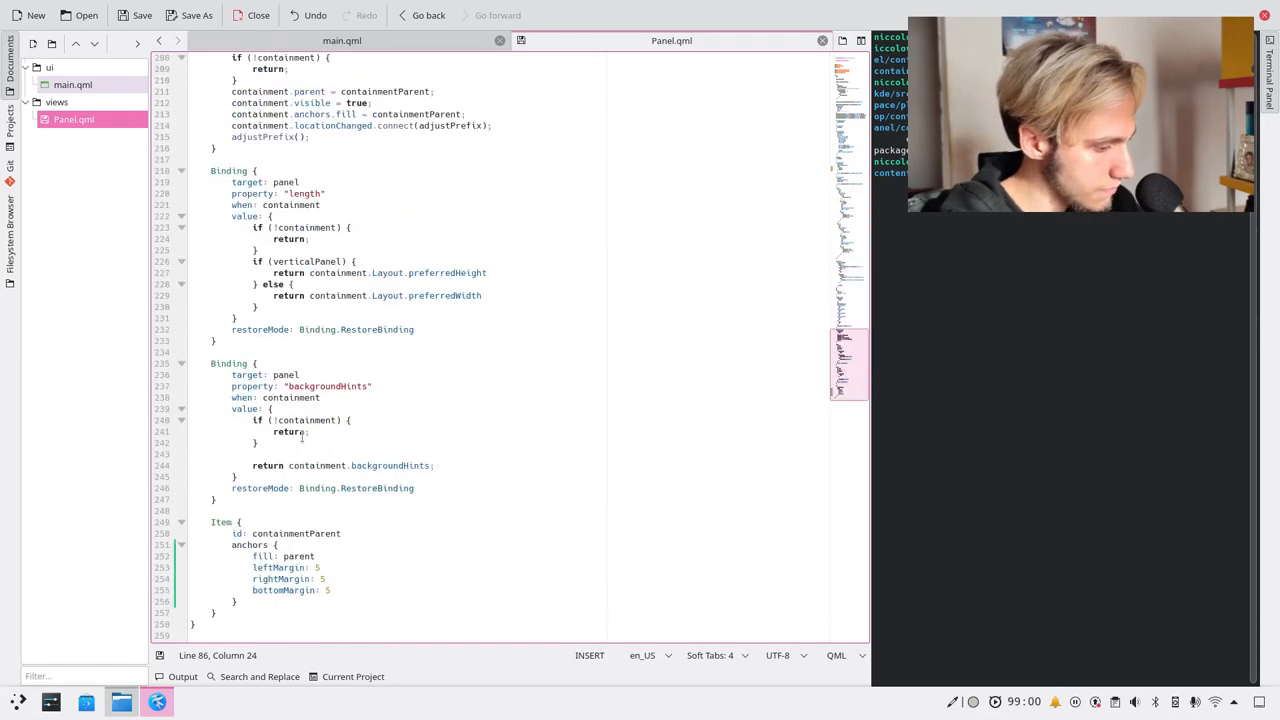